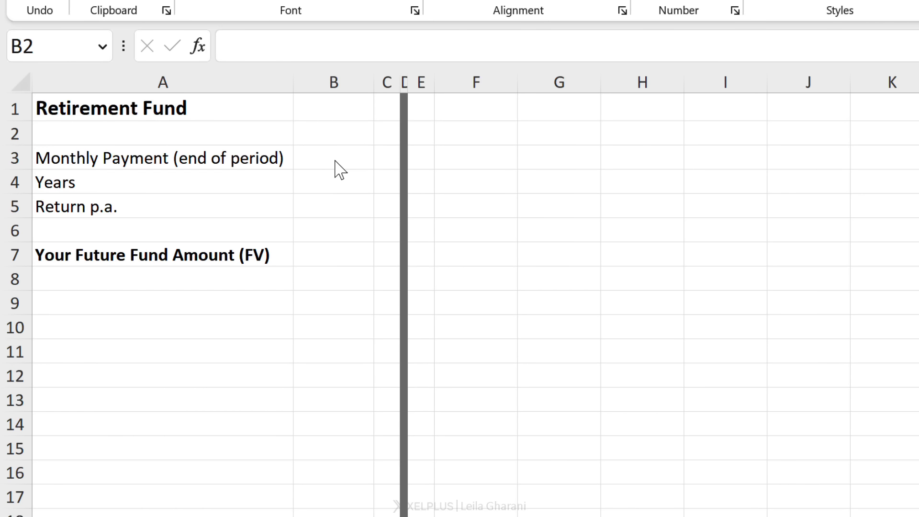
Enter -200 as the monthly payment in B3, 20 years in B4 and 4% return in B5.
left_click(333, 157)
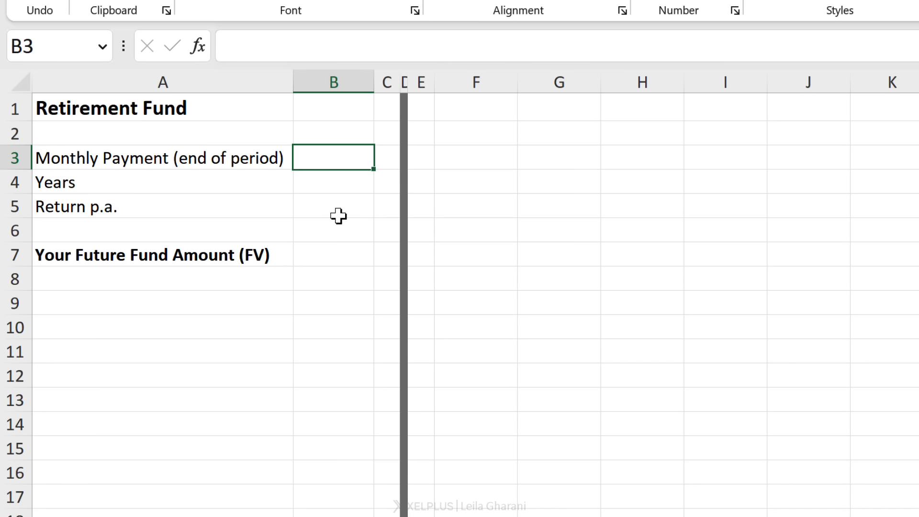
type("-200")
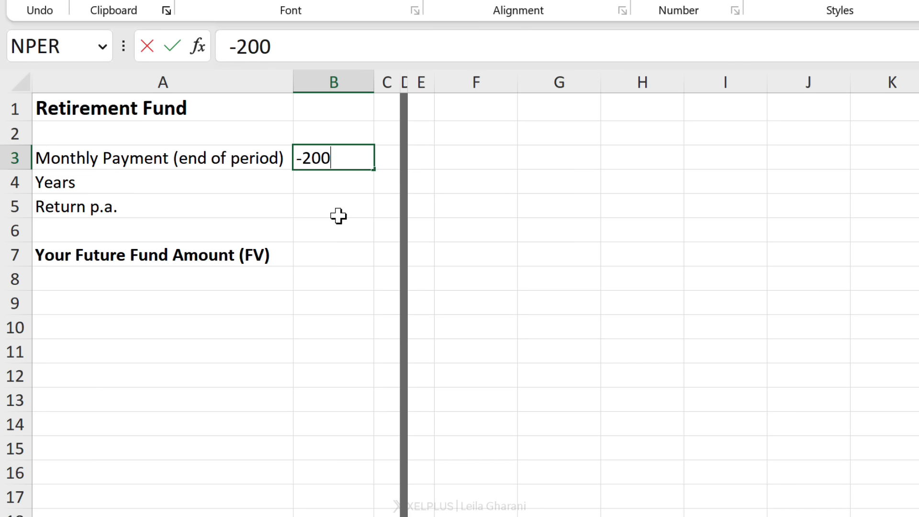
key("Return")
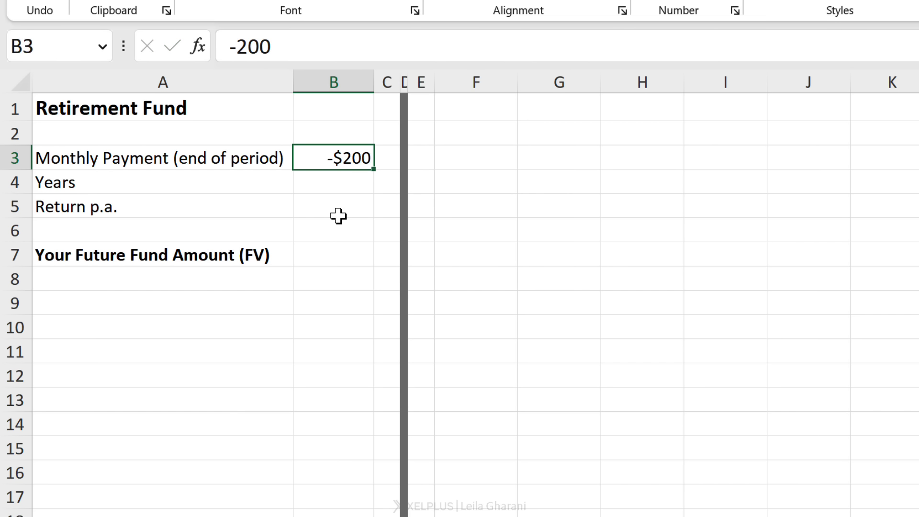
key("Return")
type("20")
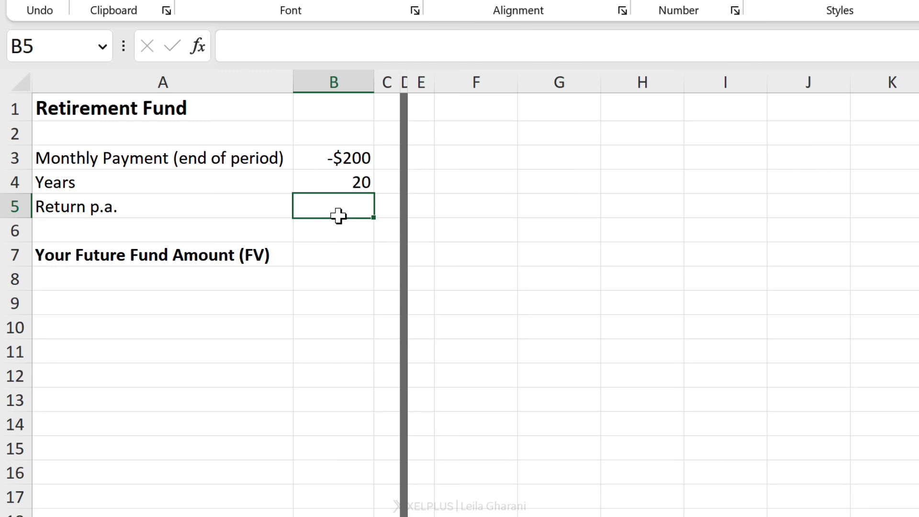
type("4%")
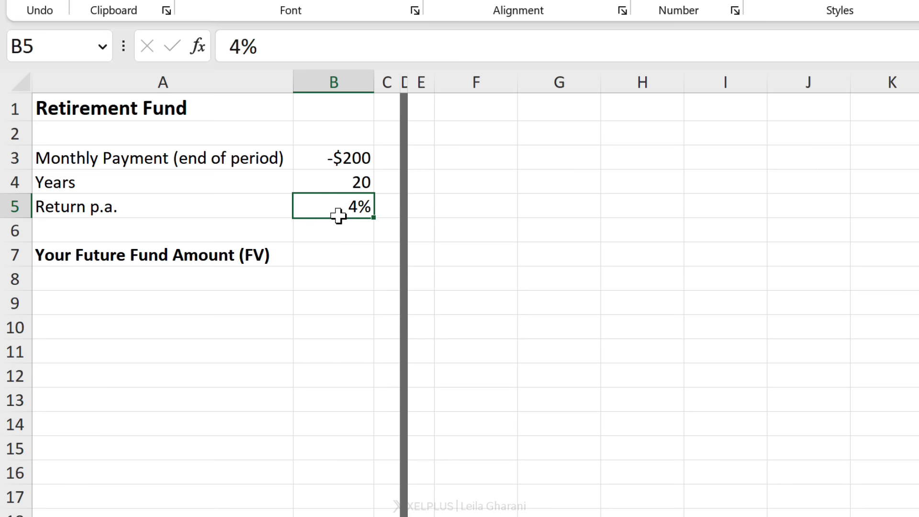
left_click(333, 254)
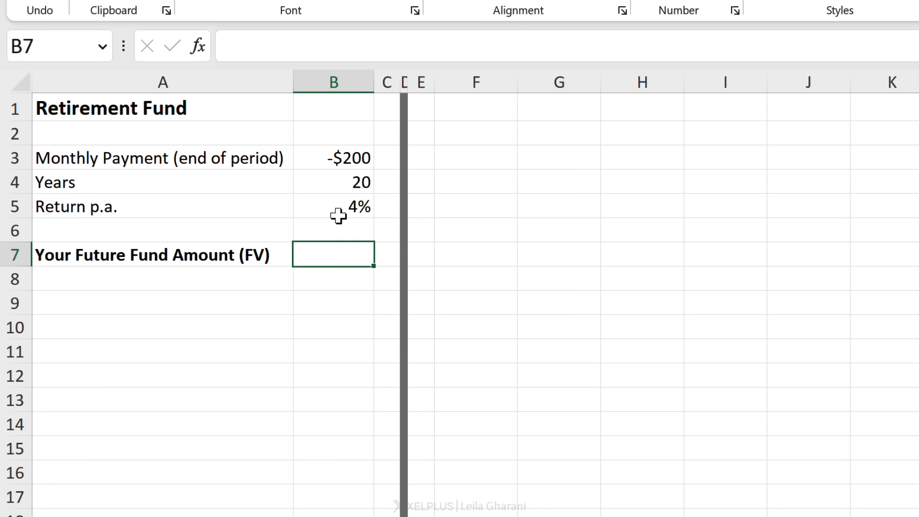
mouse_move(343, 264)
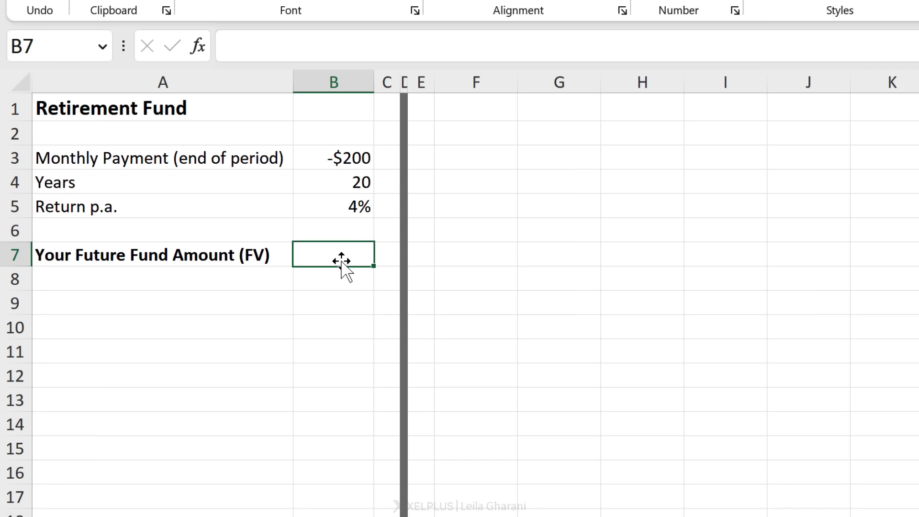
Enter =FV(B5/12, B4*12, B3) in B7 to calculate the $73,355 future fund amount.
type("=")
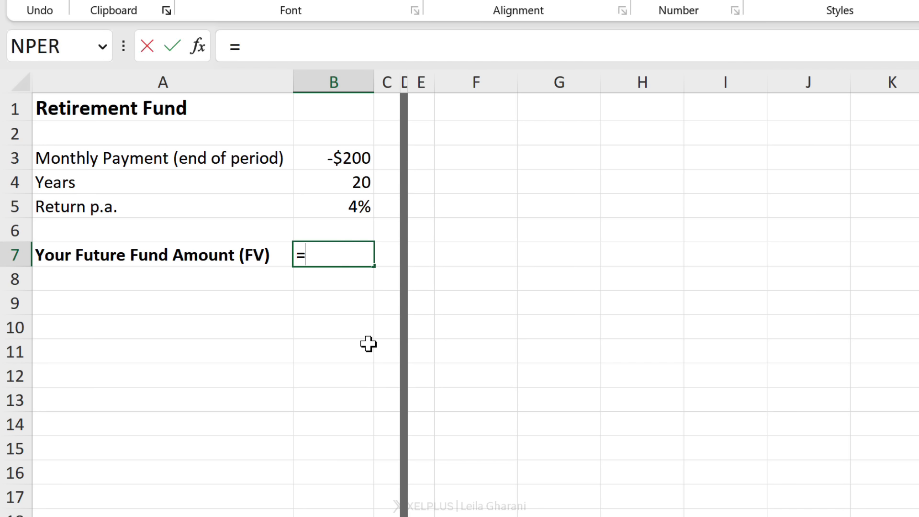
type("fv(")
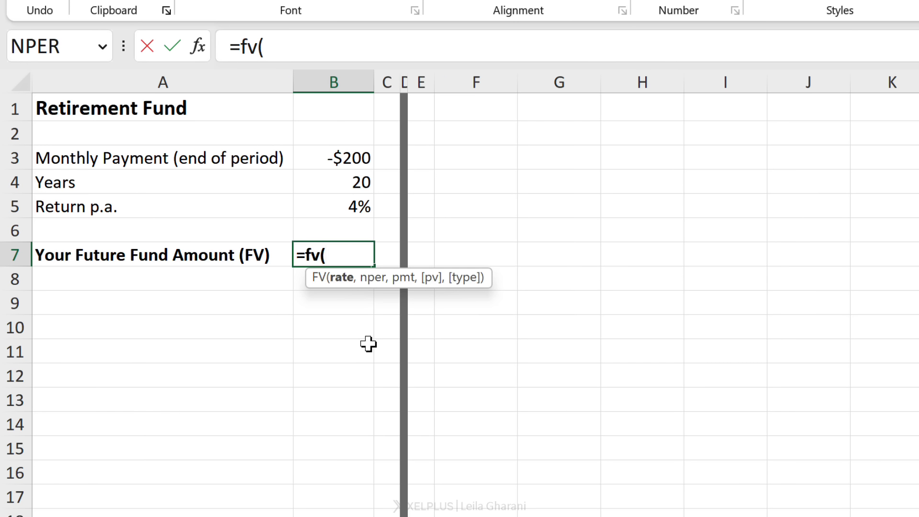
mouse_move(332, 226)
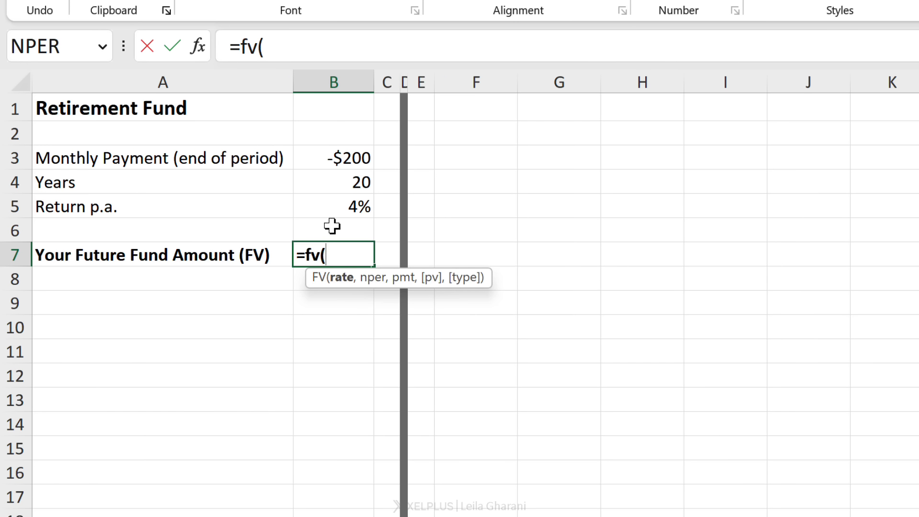
mouse_move(327, 215)
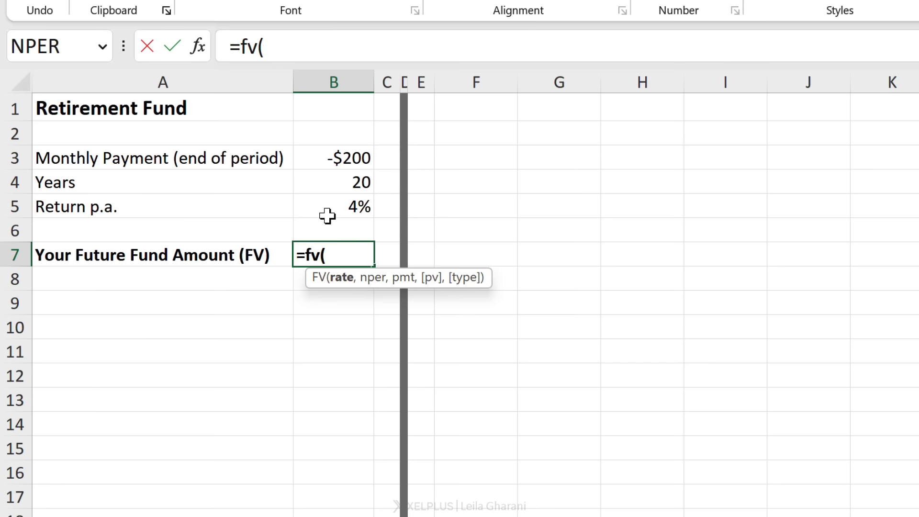
left_click(334, 206)
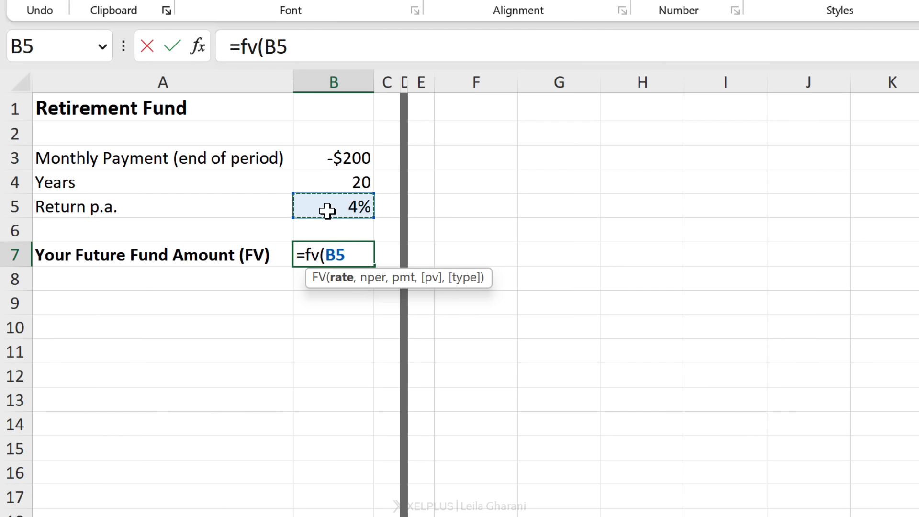
mouse_move(274, 205)
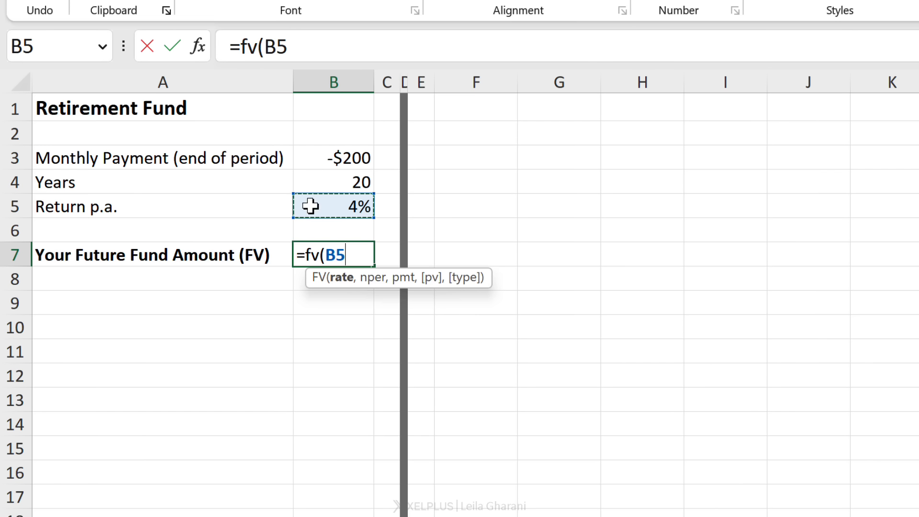
type("/")
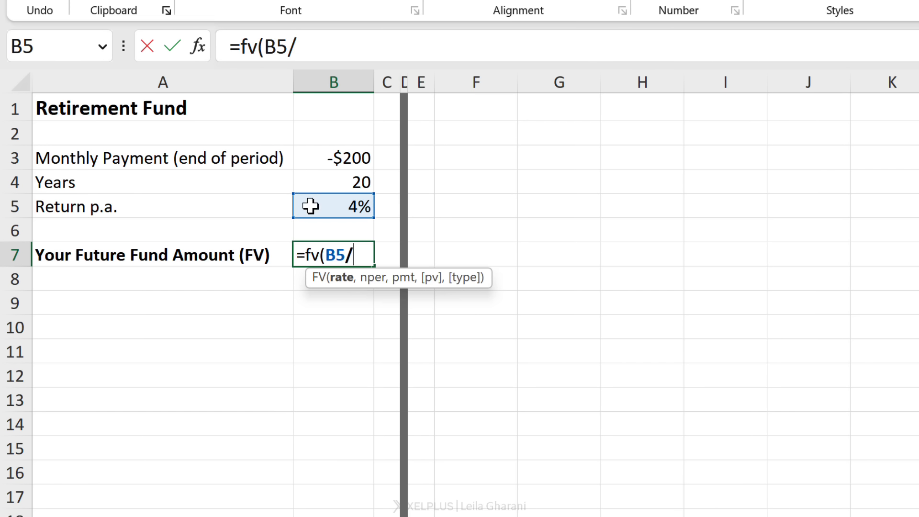
type("12,")
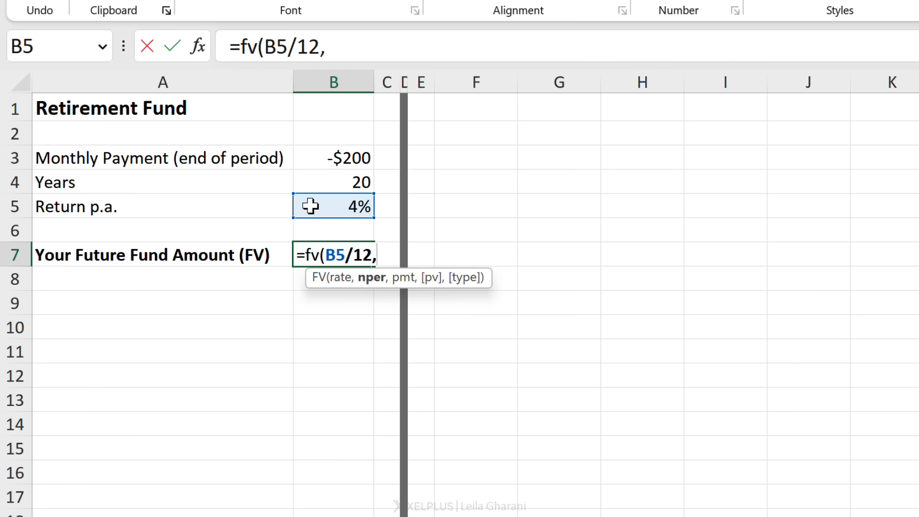
left_click(333, 182)
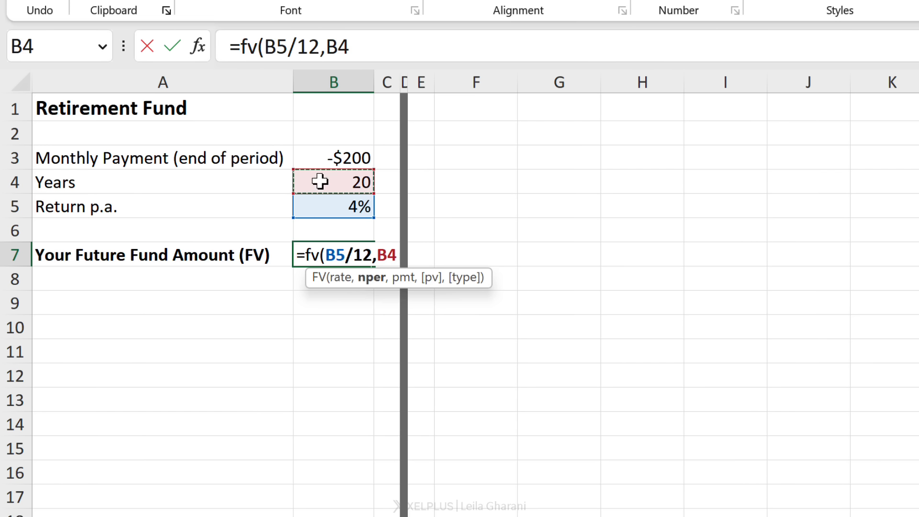
type("*")
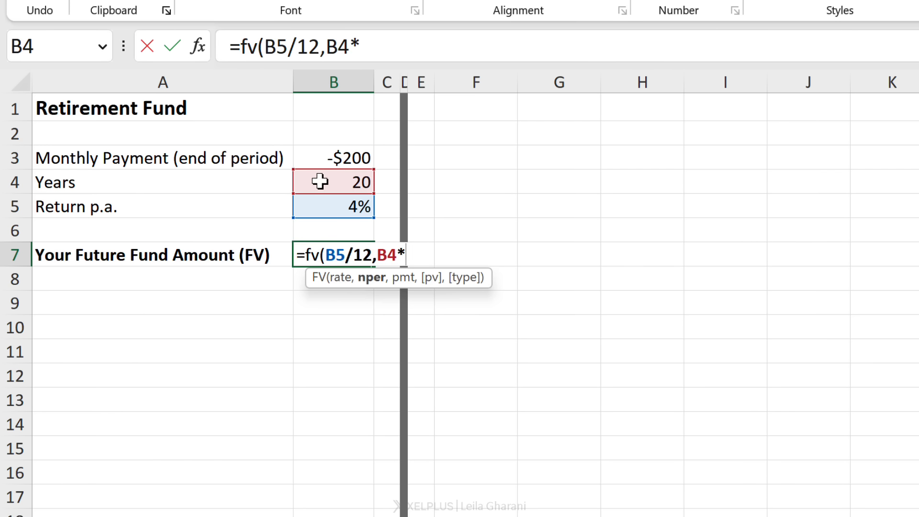
type("12,")
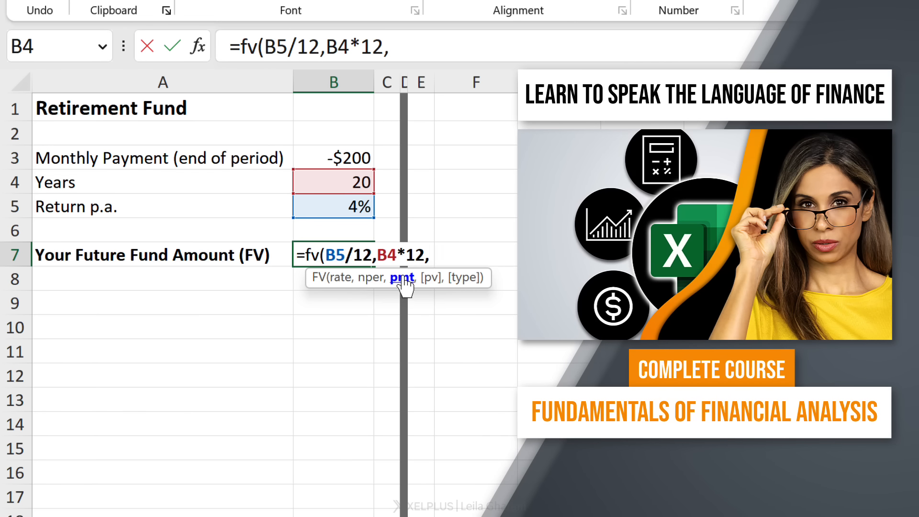
left_click(333, 157)
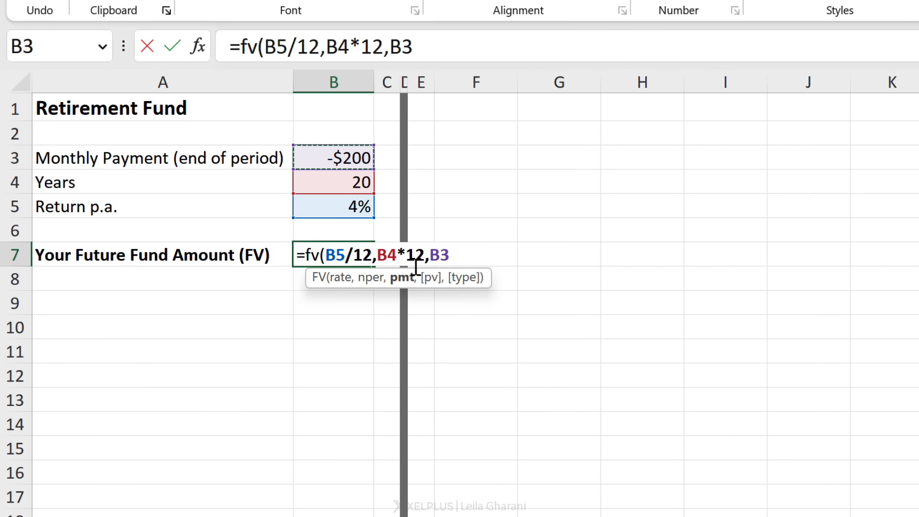
mouse_move(428, 286)
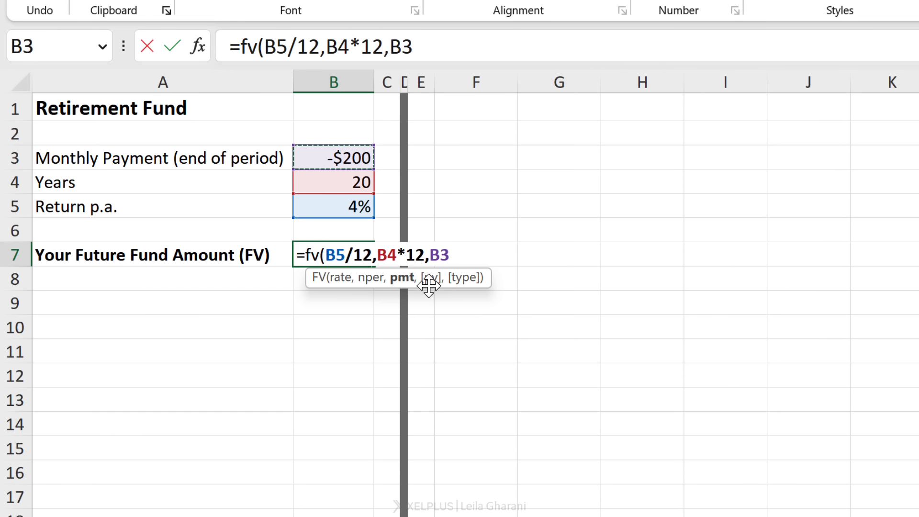
mouse_move(463, 285)
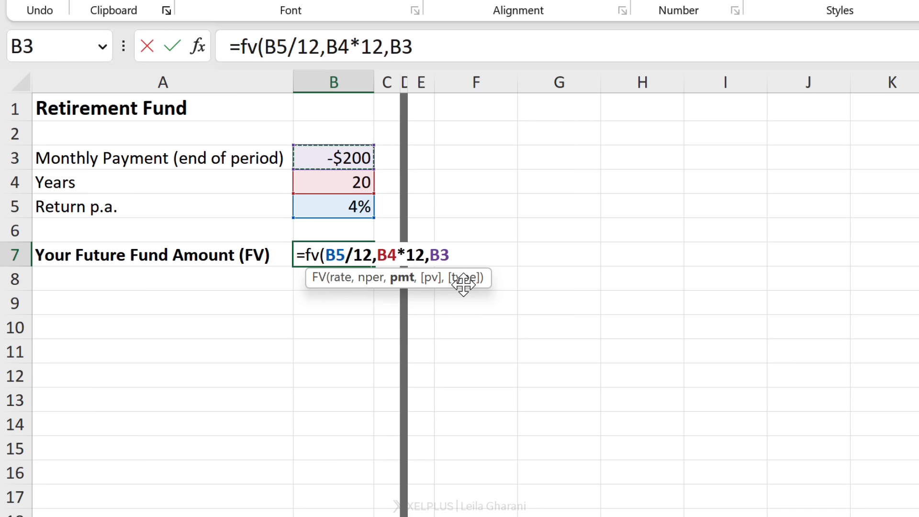
mouse_move(465, 286)
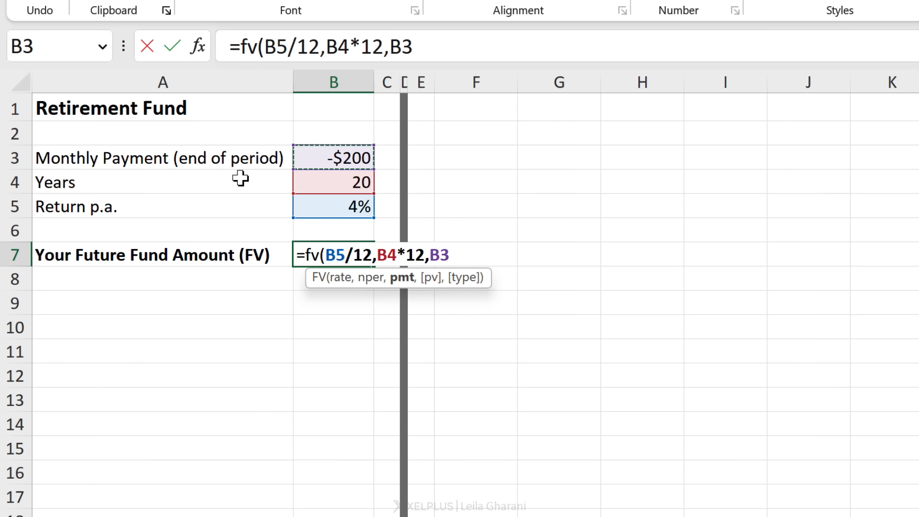
type(")")
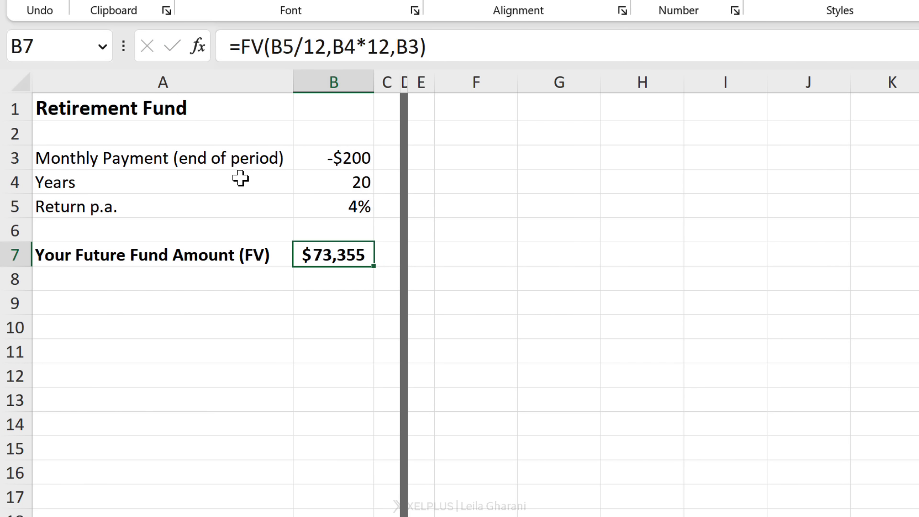
mouse_move(330, 271)
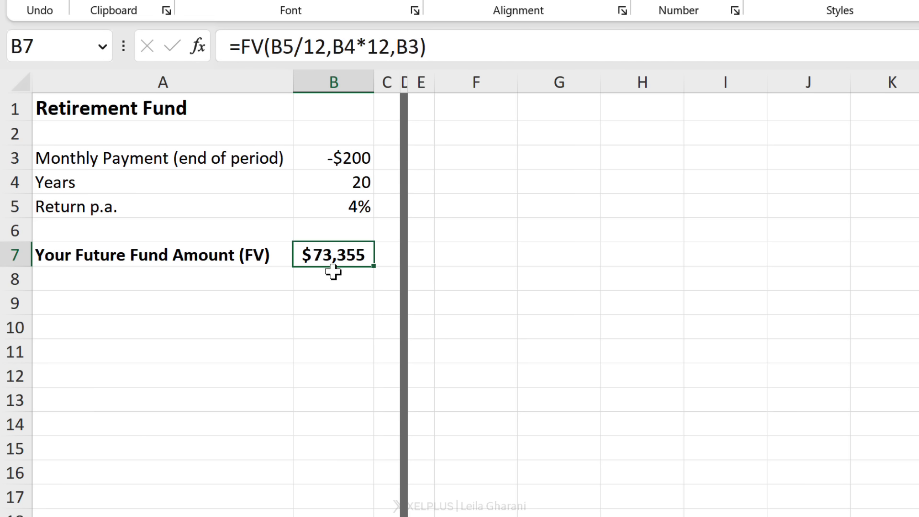
mouse_move(329, 276)
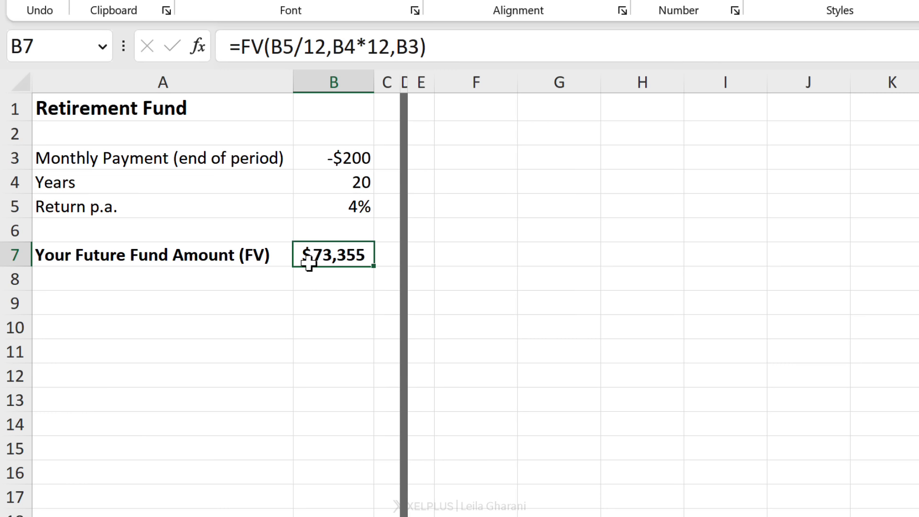
mouse_move(316, 205)
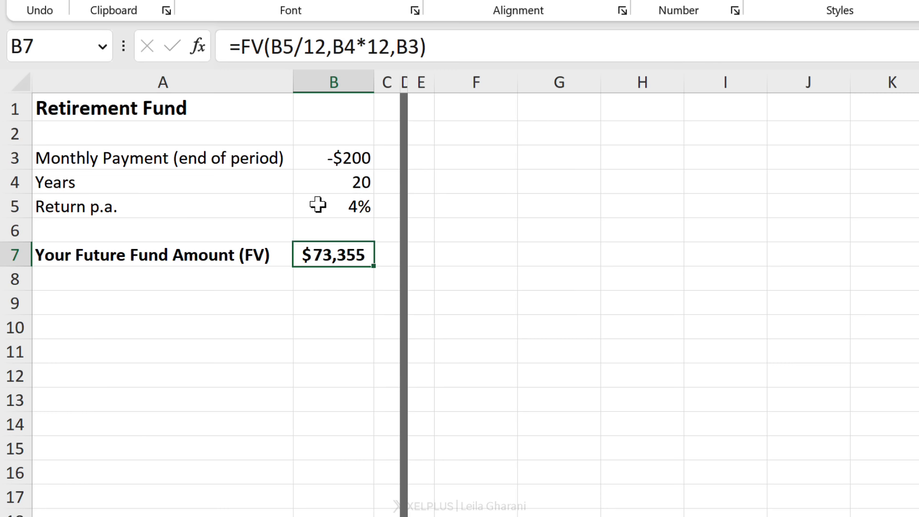
mouse_move(317, 204)
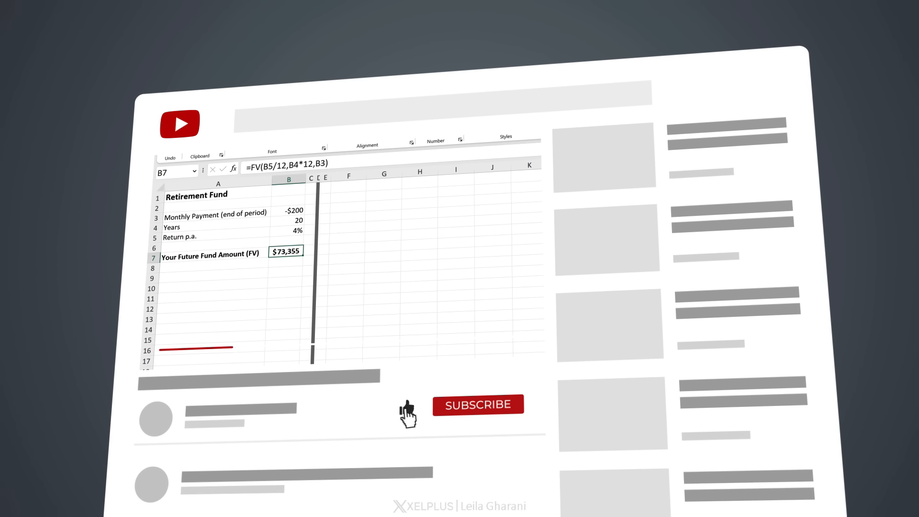
Review the sheet and reselect the 4% return rate in B5, leaving inputs unchanged.
left_click(478, 404)
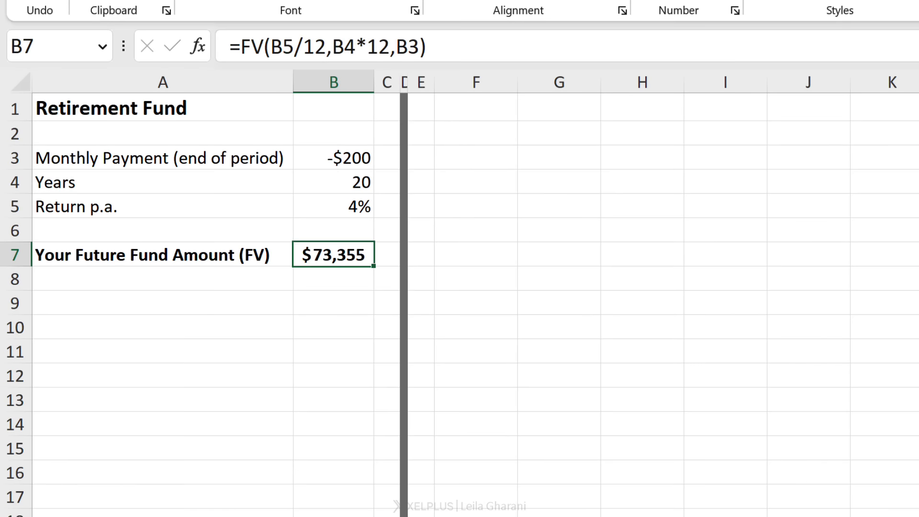
mouse_move(347, 284)
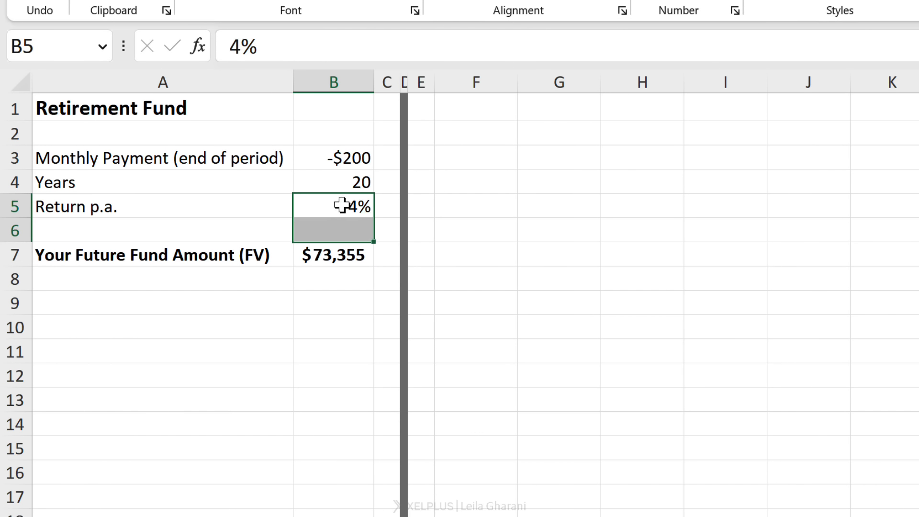
left_click(333, 206)
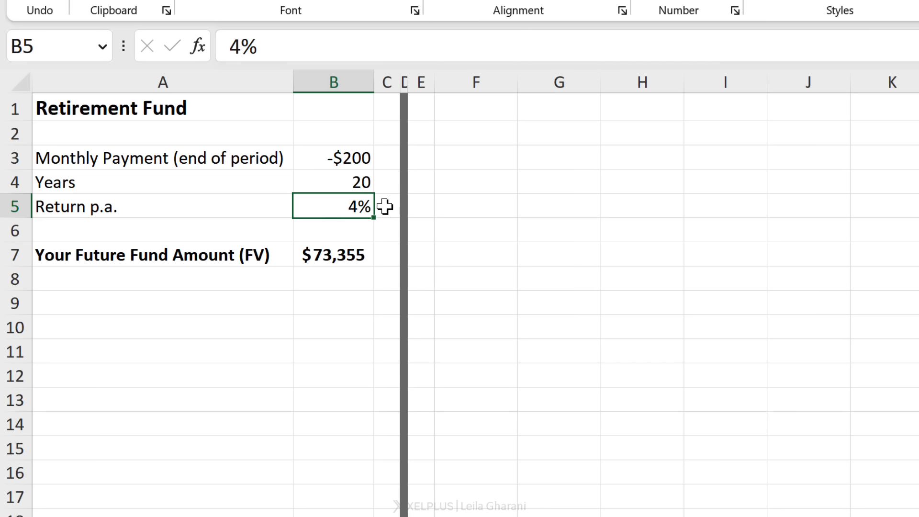
mouse_move(319, 232)
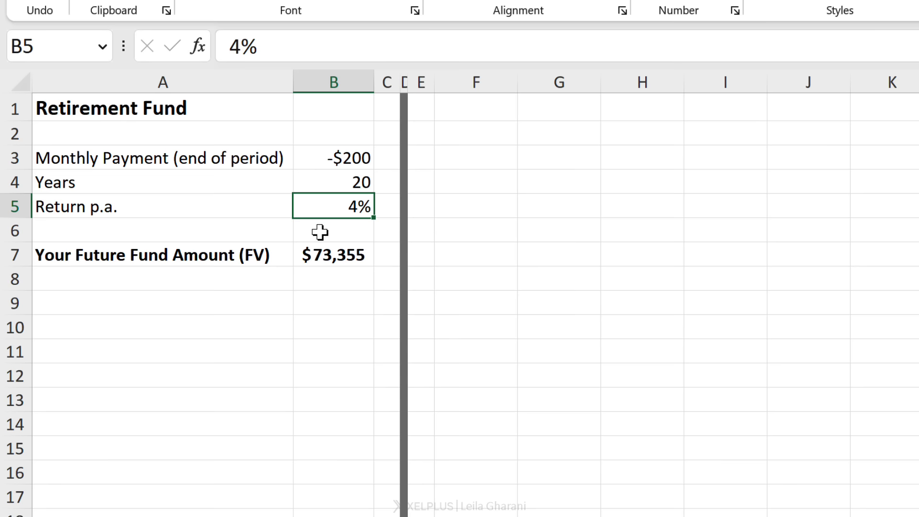
Enter 3% in F3 and 3.5% in F4 to seed the rate list down to 11%.
left_click(475, 157)
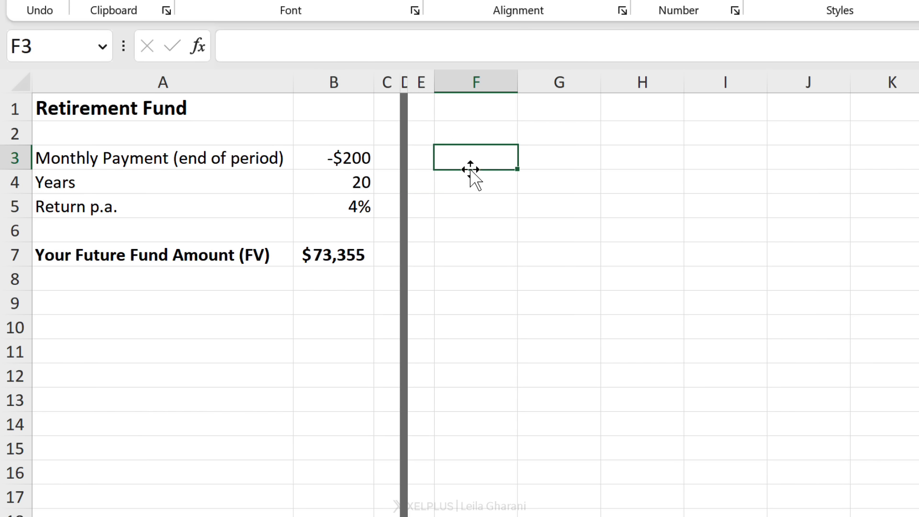
mouse_move(493, 159)
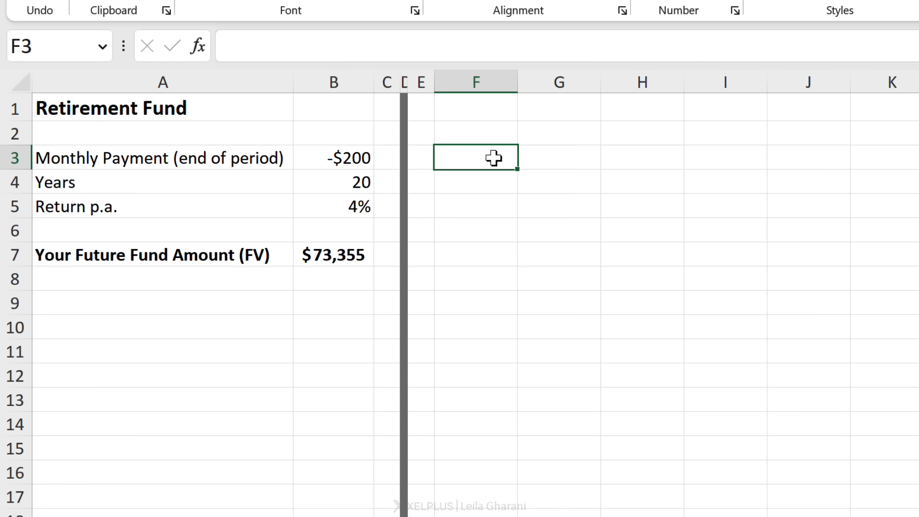
type("3%")
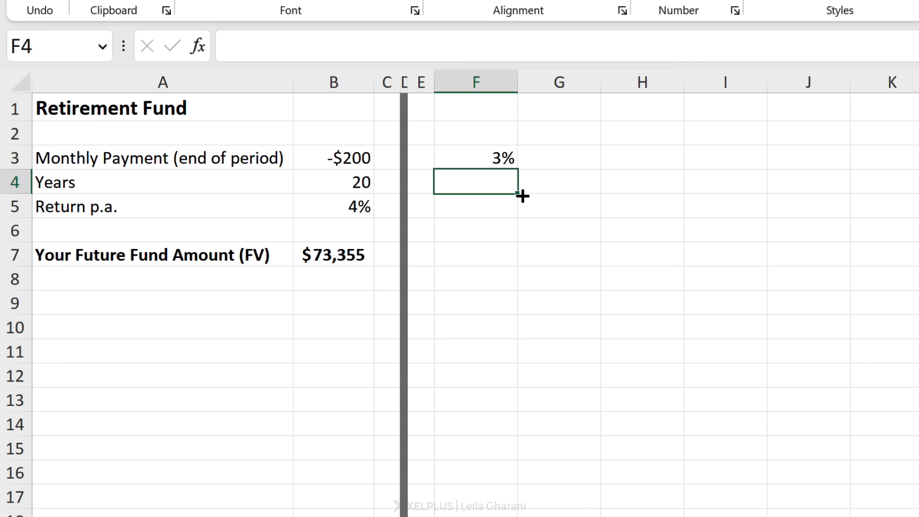
type("3.5%")
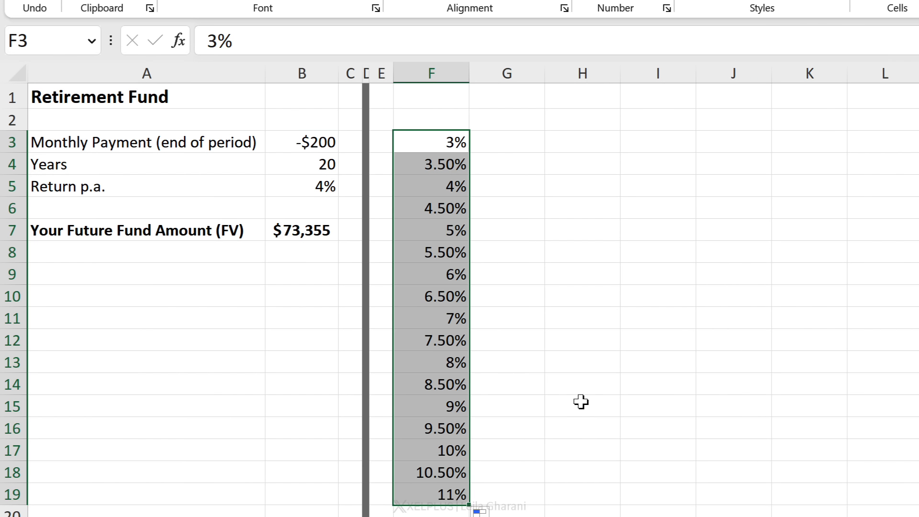
left_click(506, 141)
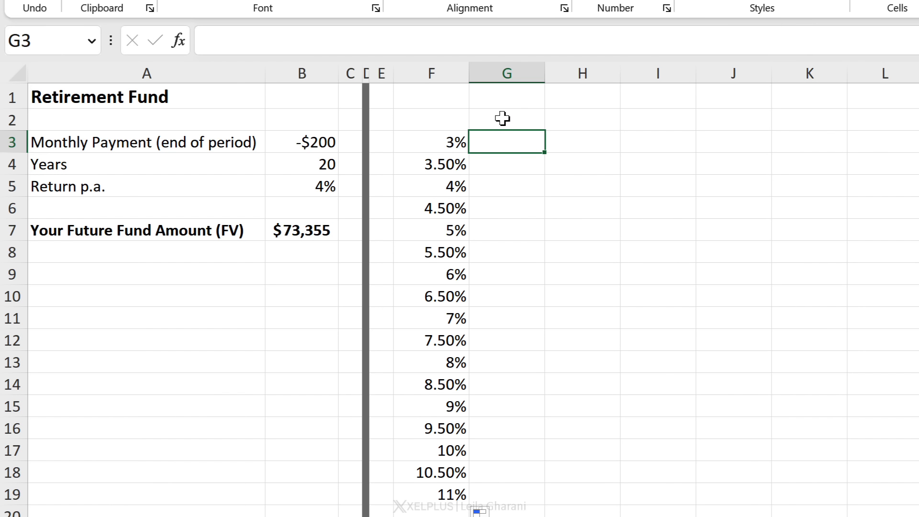
Enter =B7 in G2 so it shows the $73,355 future fund amount.
left_click(506, 119)
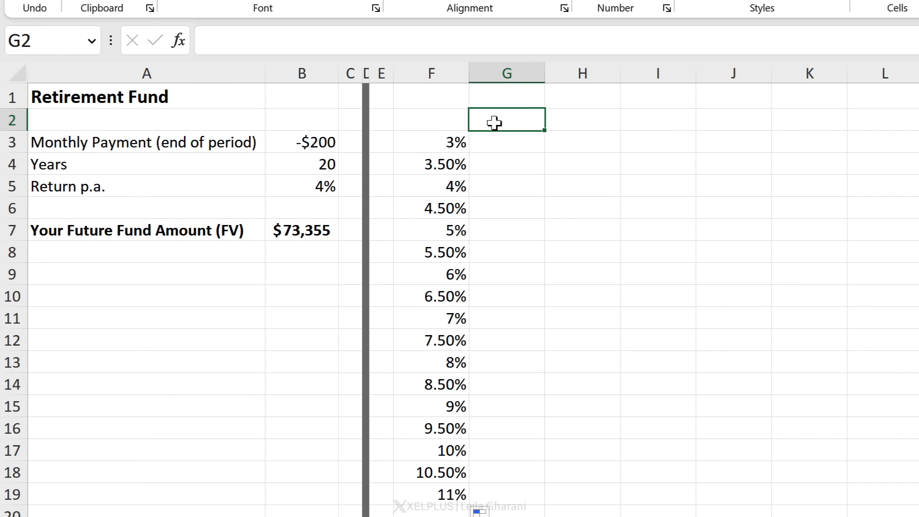
type("=")
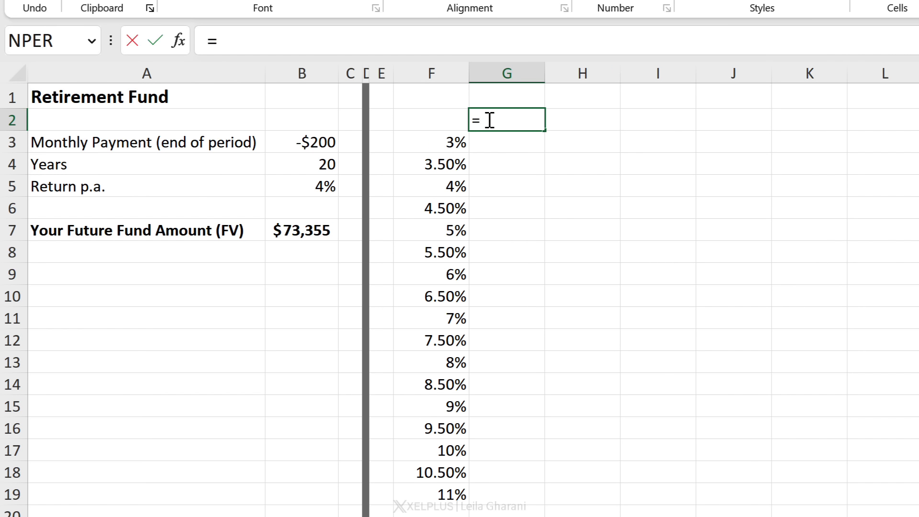
left_click(301, 230)
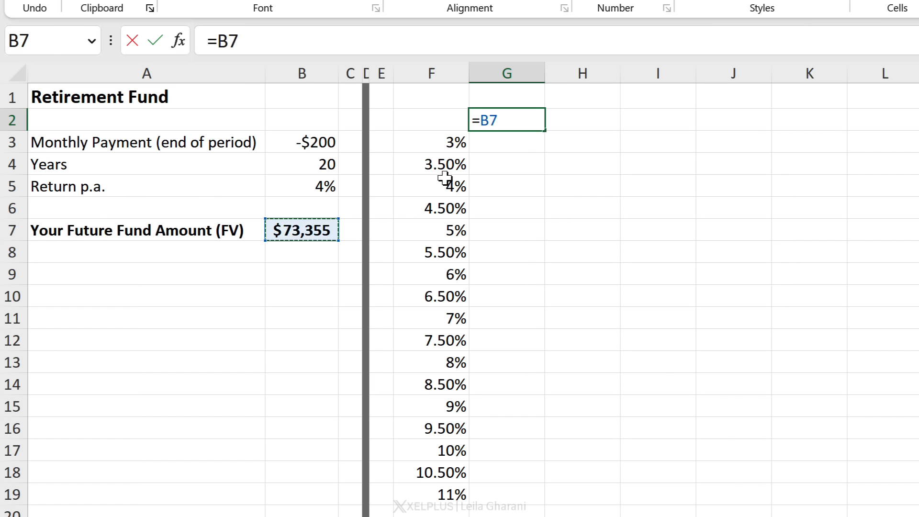
key("Return")
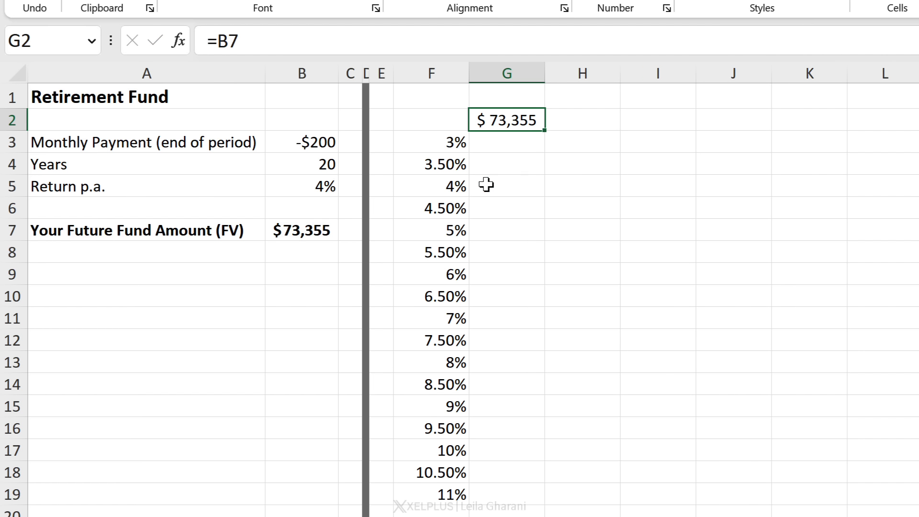
mouse_move(492, 124)
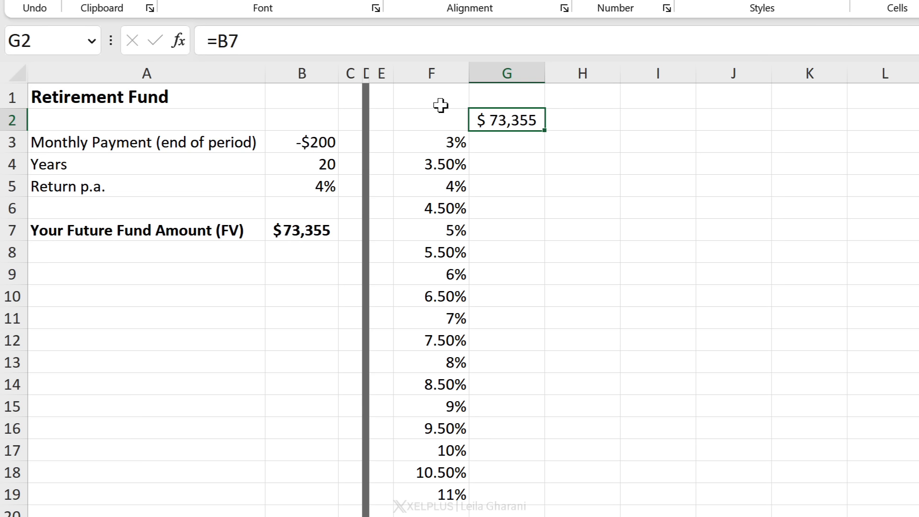
mouse_move(505, 128)
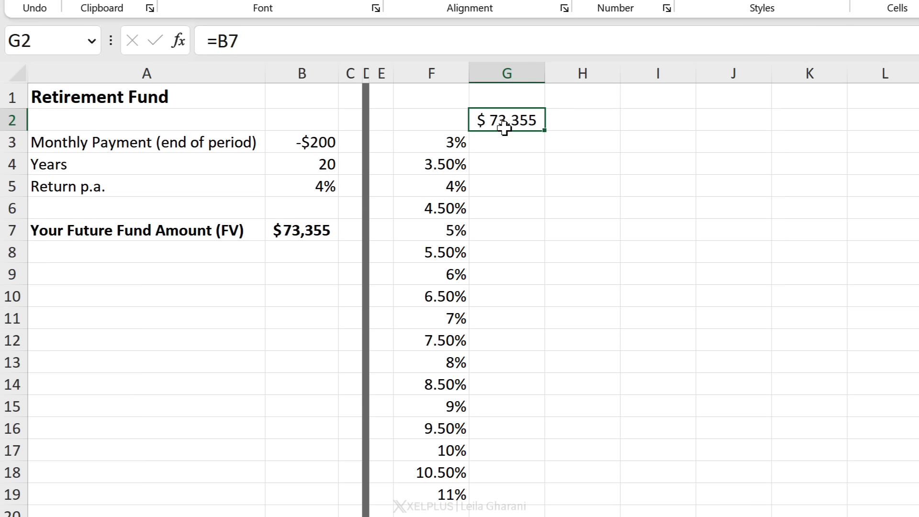
mouse_move(543, 135)
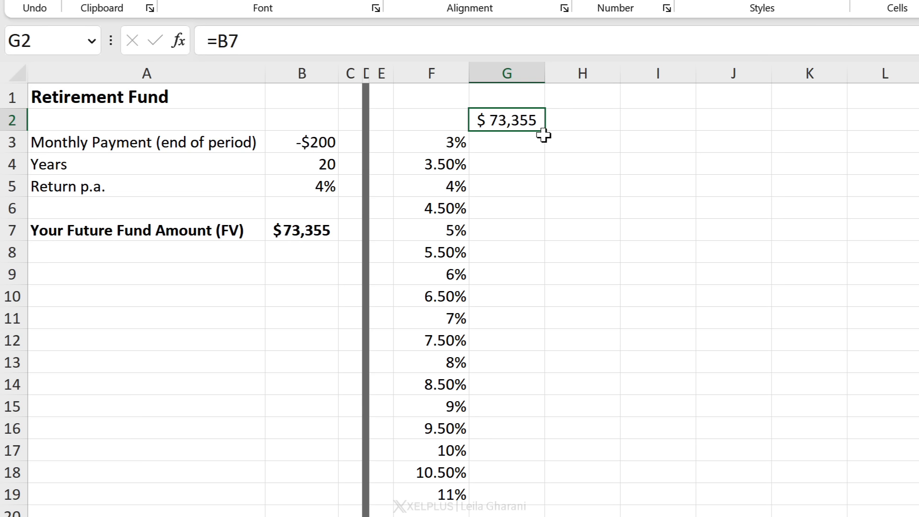
mouse_move(542, 131)
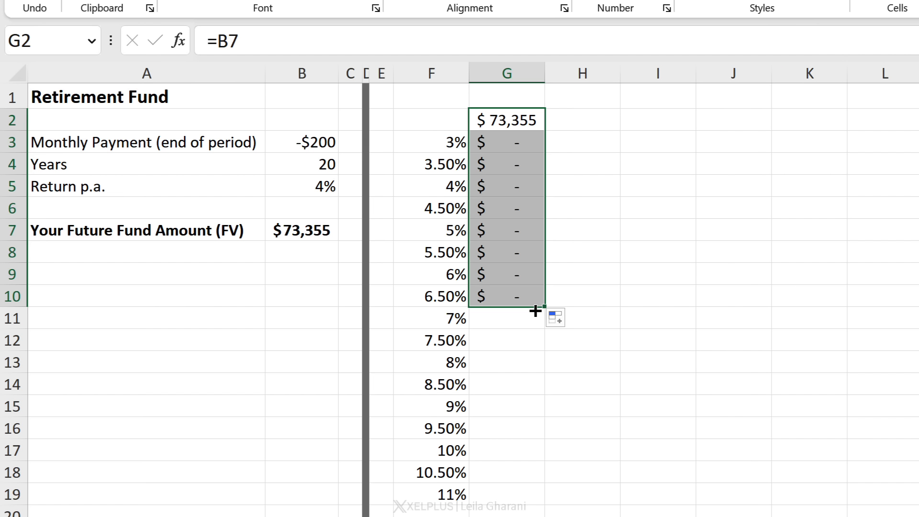
left_click(507, 295)
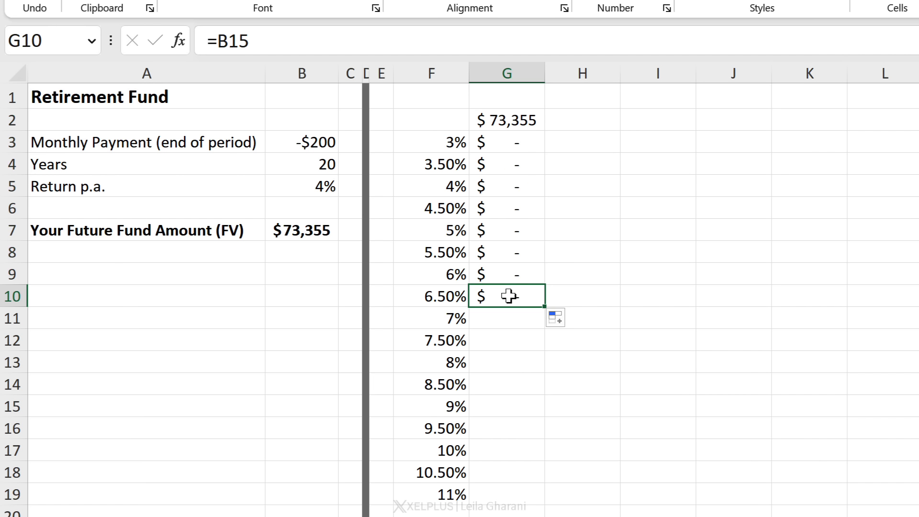
left_click(431, 296)
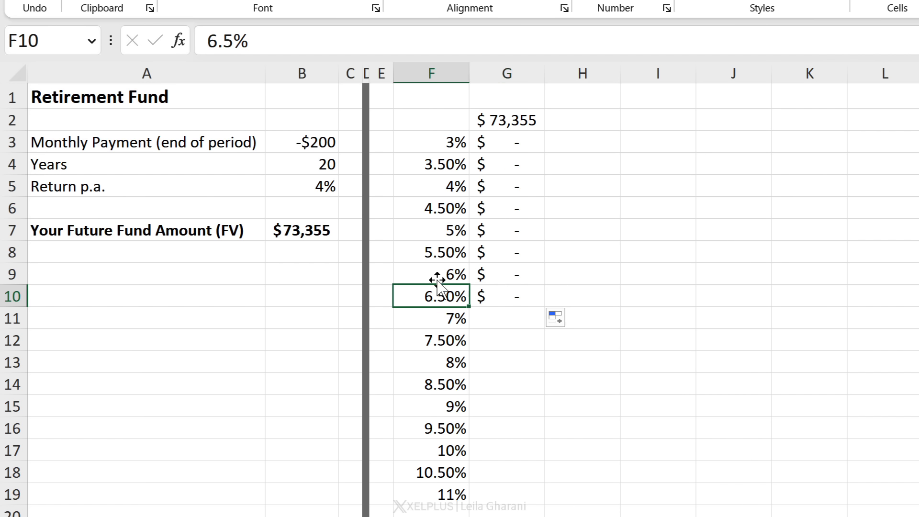
left_click(301, 187)
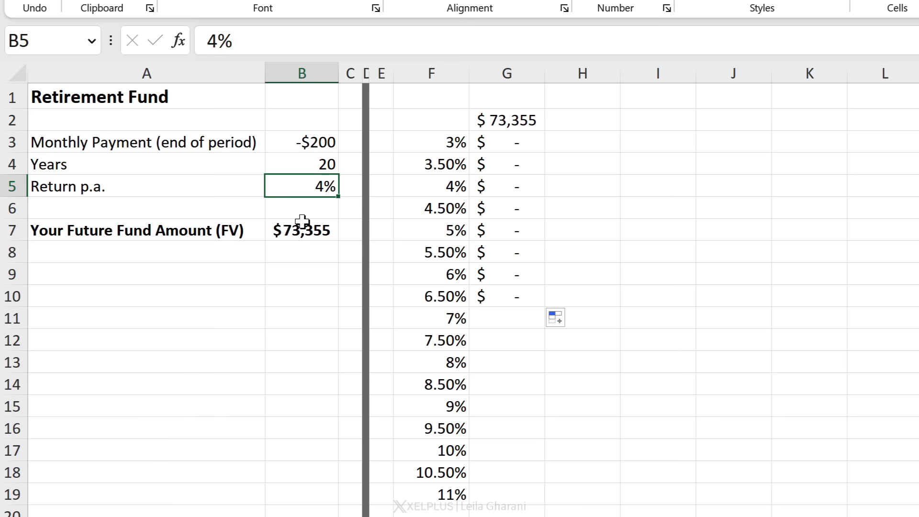
left_click(506, 296)
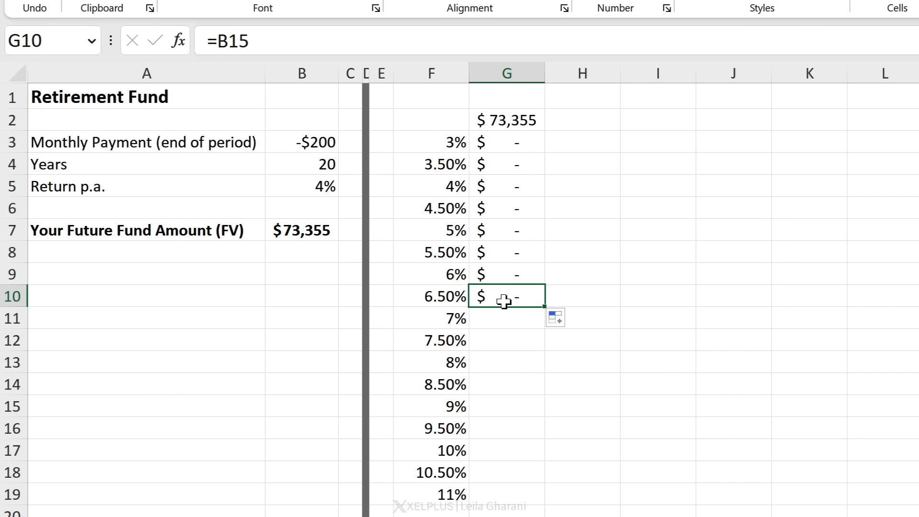
mouse_move(500, 173)
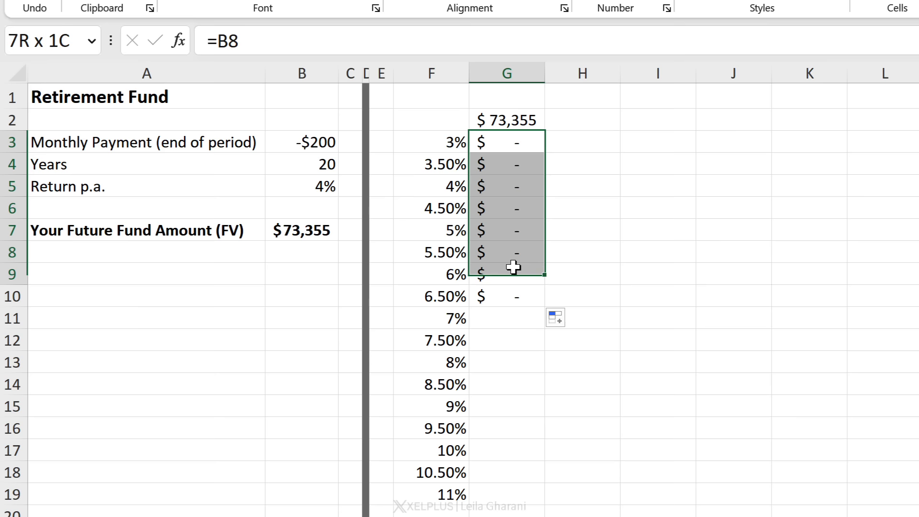
key("Delete")
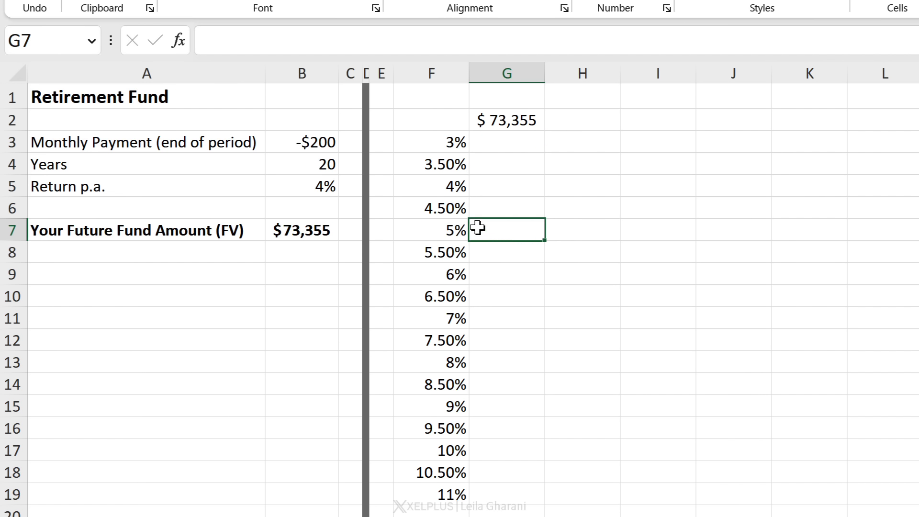
Select F2:G19 and open the What-If Analysis Data Table dialog.
left_click(431, 120)
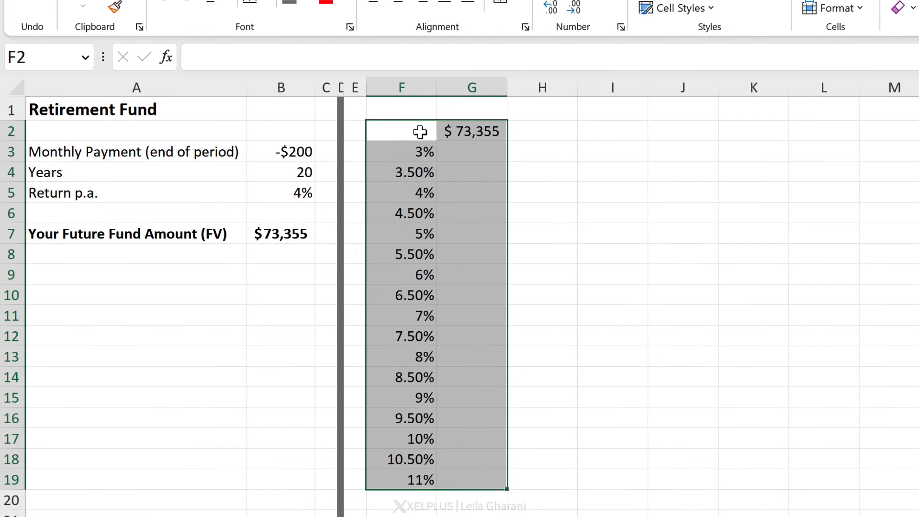
left_click(279, 11)
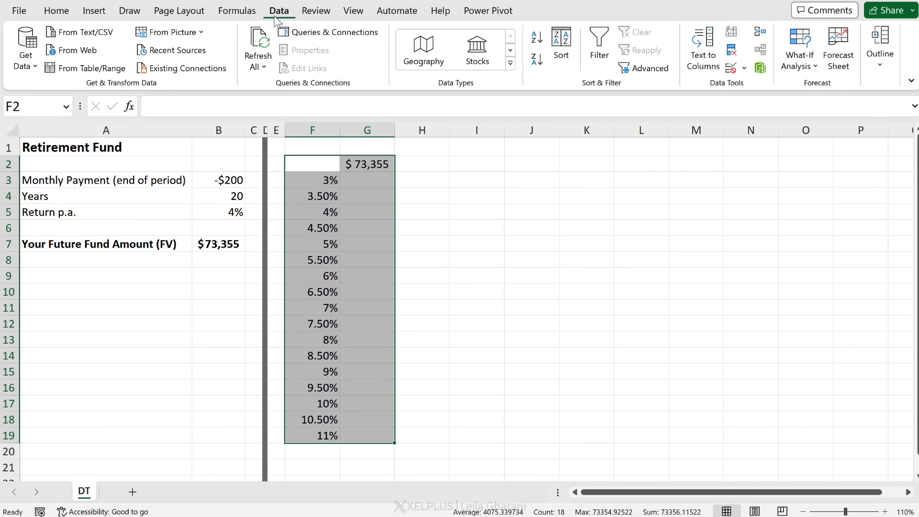
left_click(799, 47)
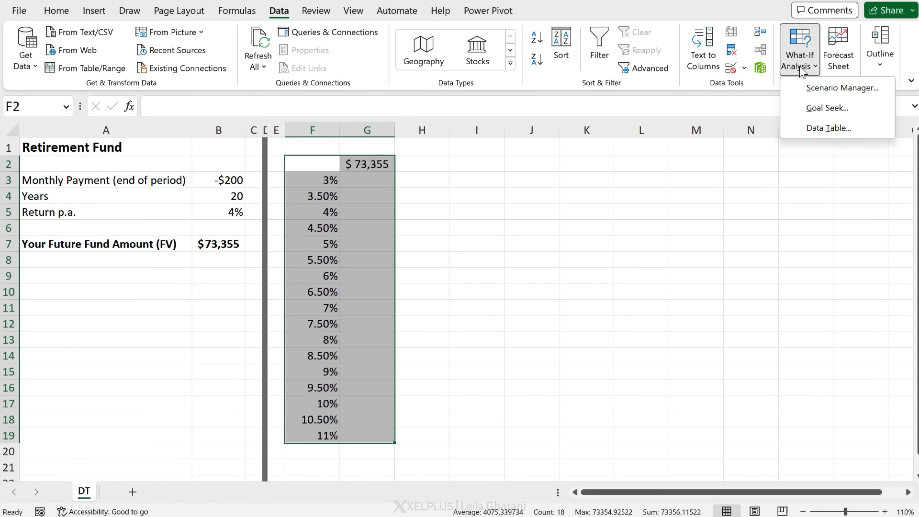
left_click(828, 128)
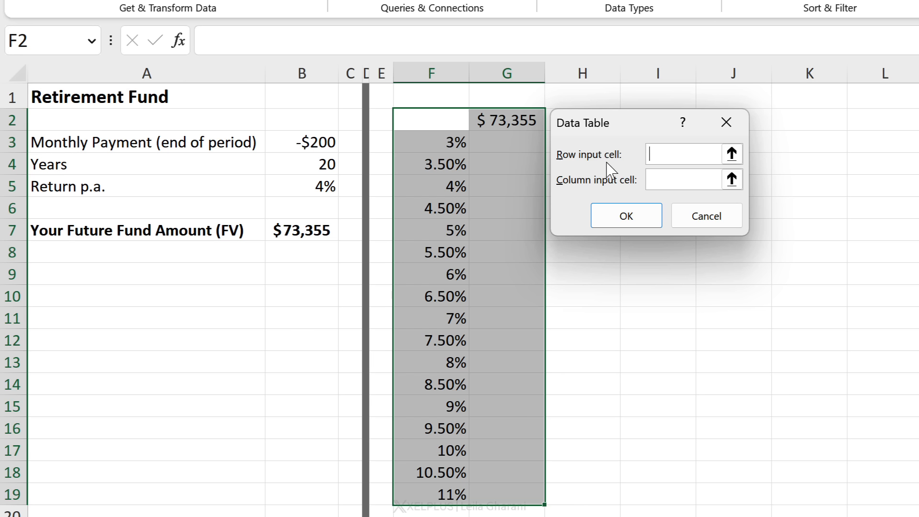
mouse_move(621, 196)
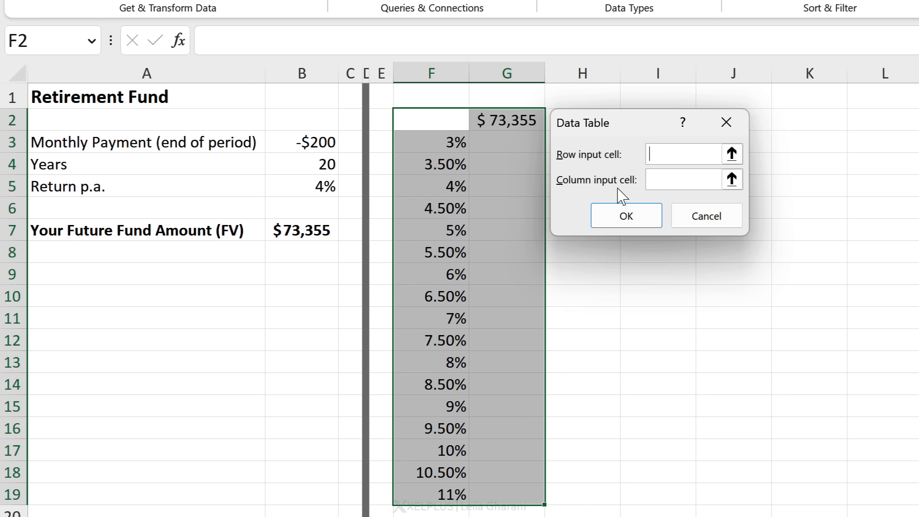
mouse_move(619, 194)
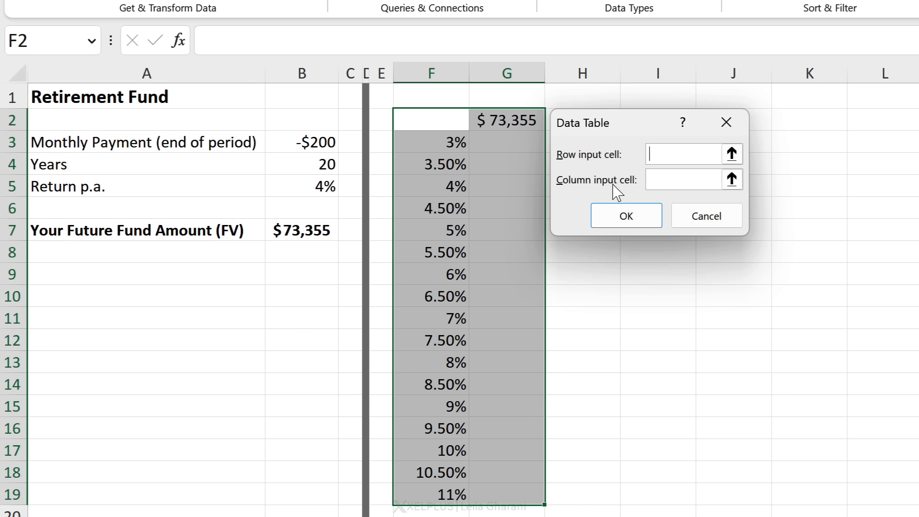
Set B5 as the column input cell, producing results from $65,660 at 3% to 11%.
left_click(692, 179)
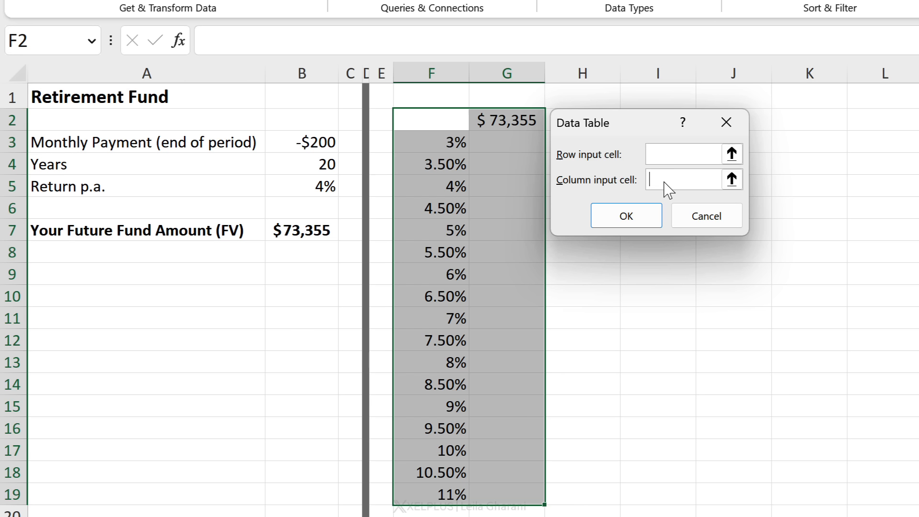
mouse_move(663, 184)
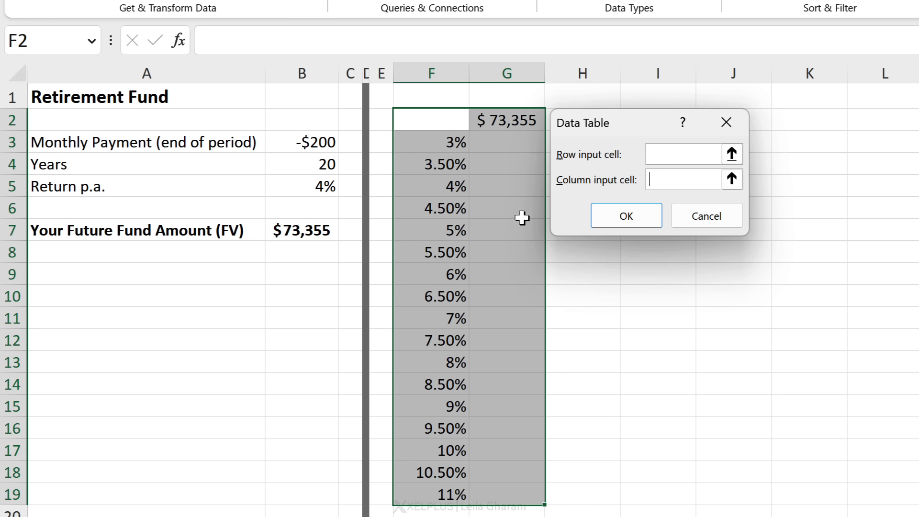
mouse_move(582, 174)
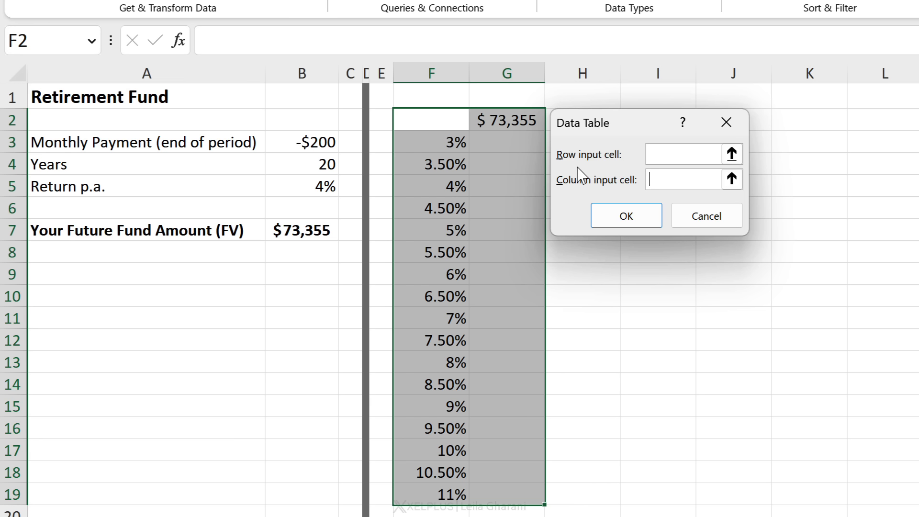
mouse_move(436, 180)
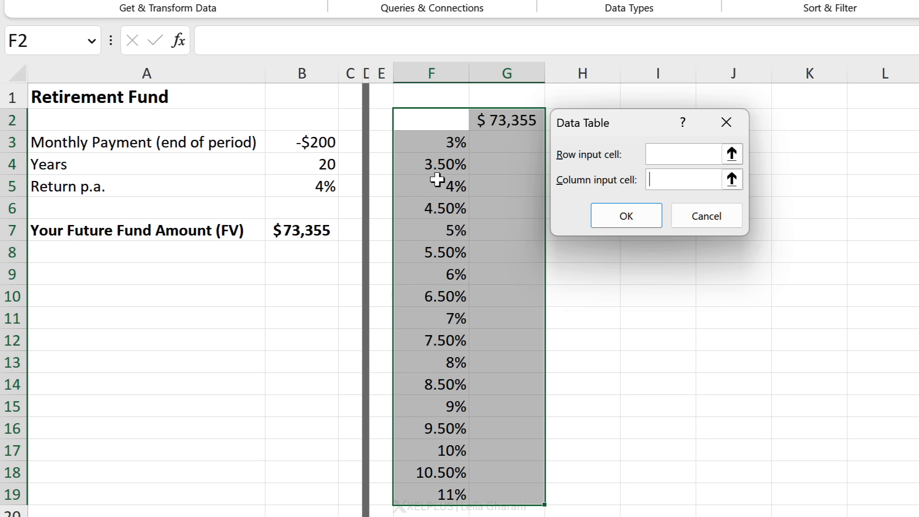
mouse_move(509, 121)
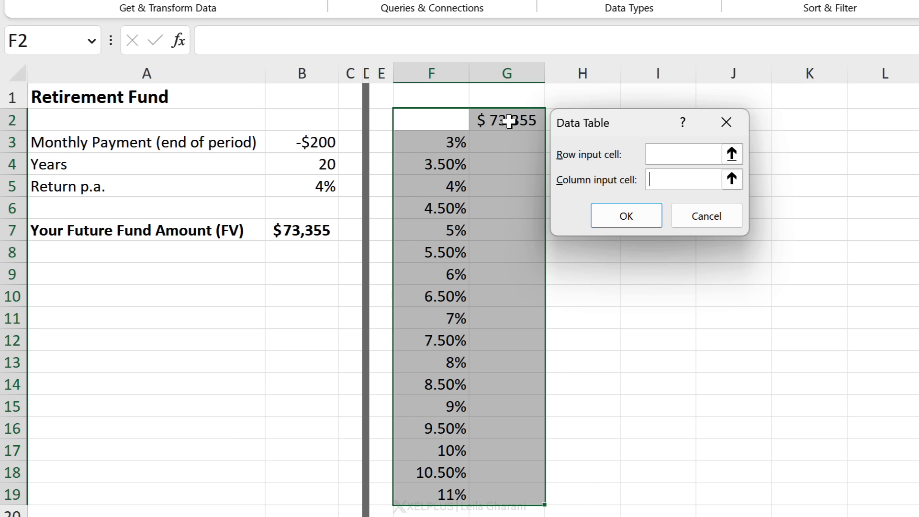
mouse_move(450, 132)
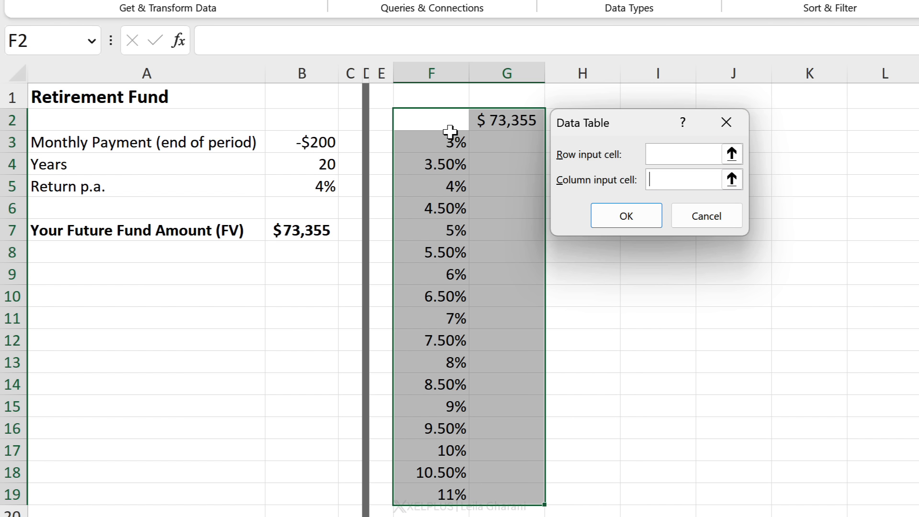
mouse_move(449, 447)
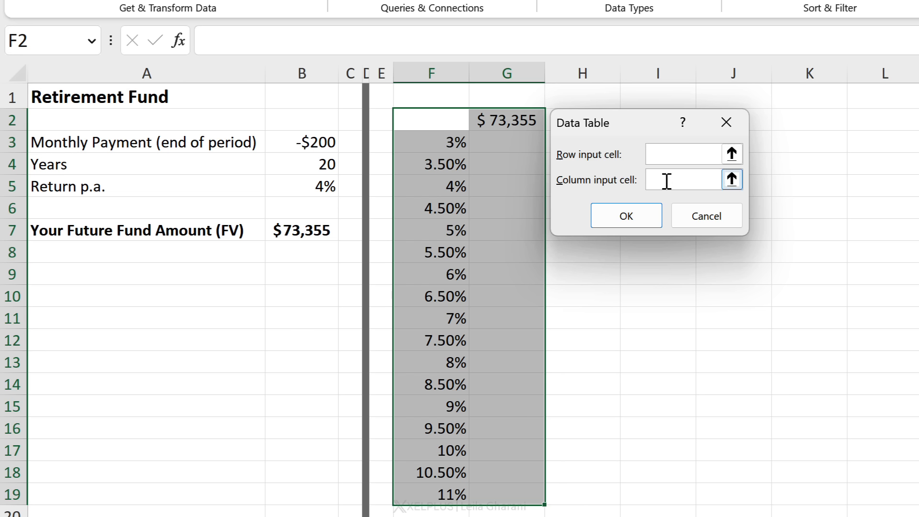
mouse_move(441, 164)
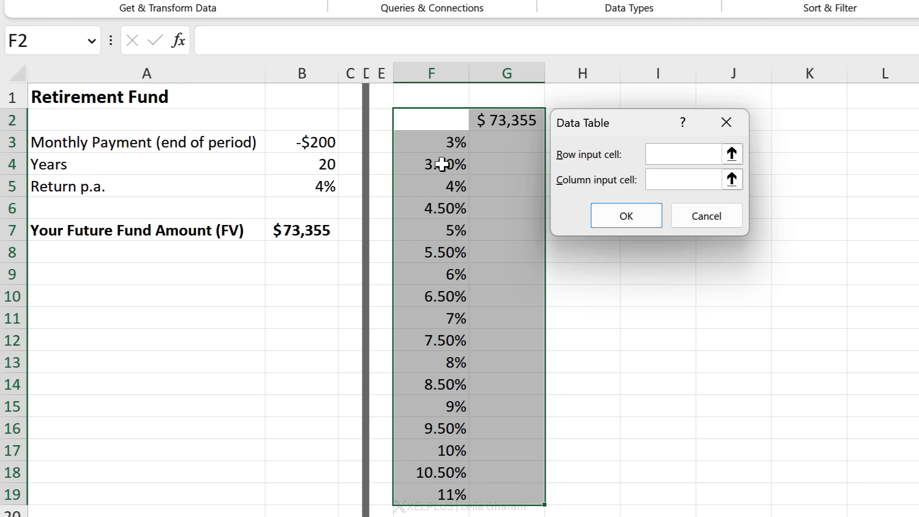
left_click(689, 180)
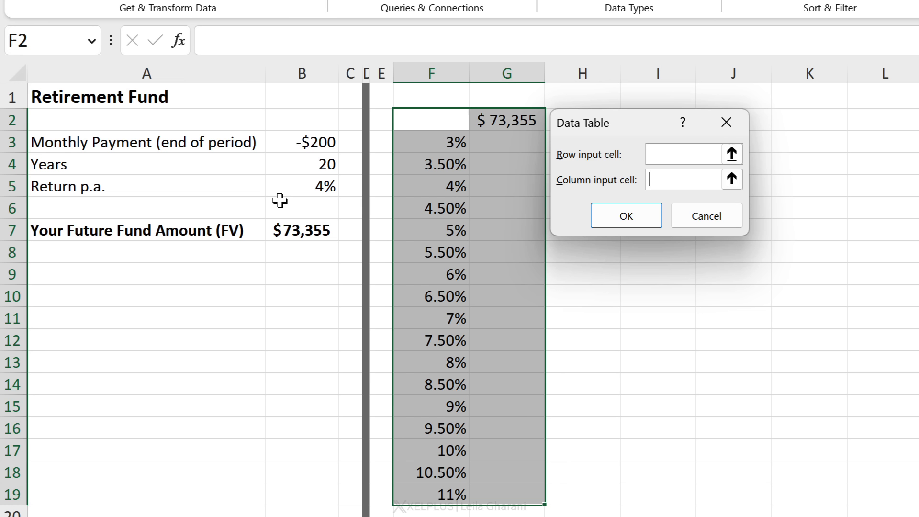
mouse_move(285, 194)
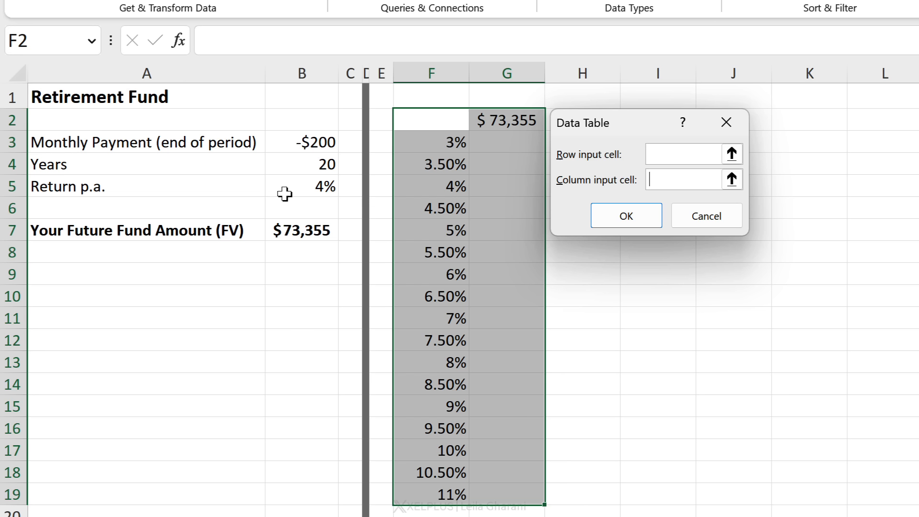
mouse_move(428, 112)
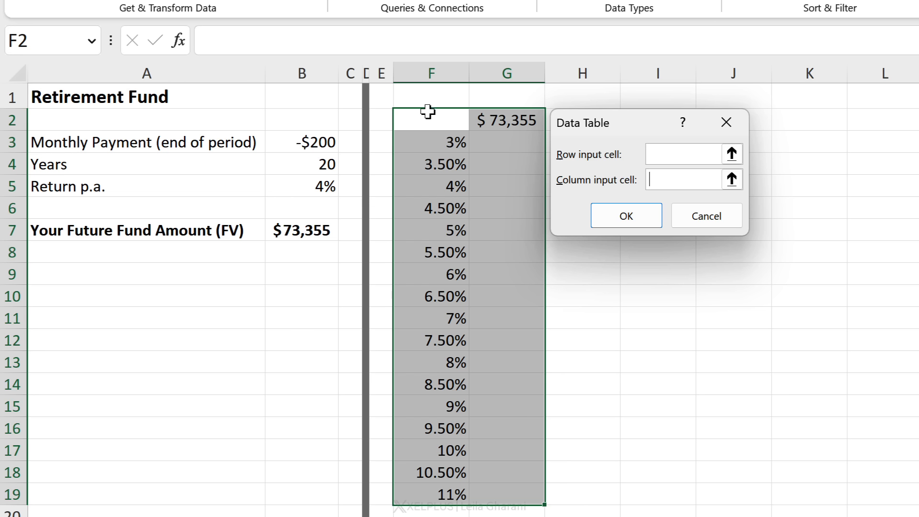
mouse_move(314, 192)
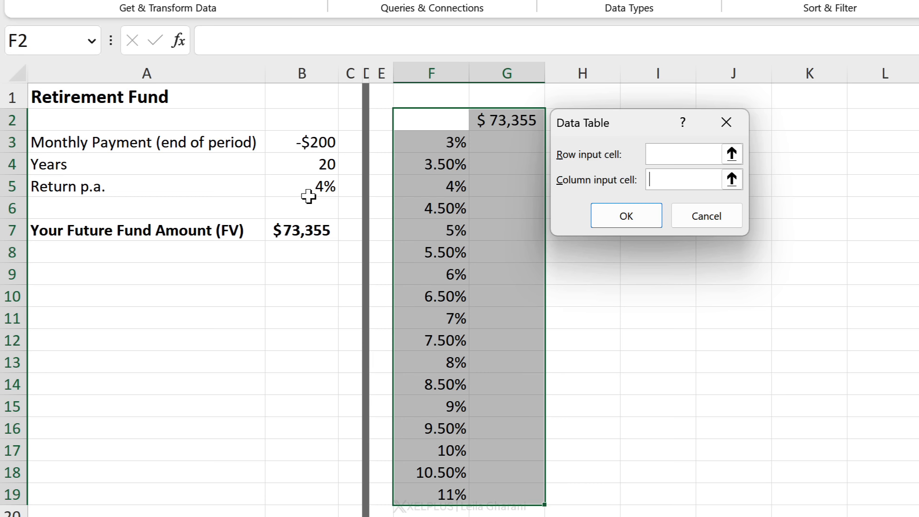
left_click(301, 186)
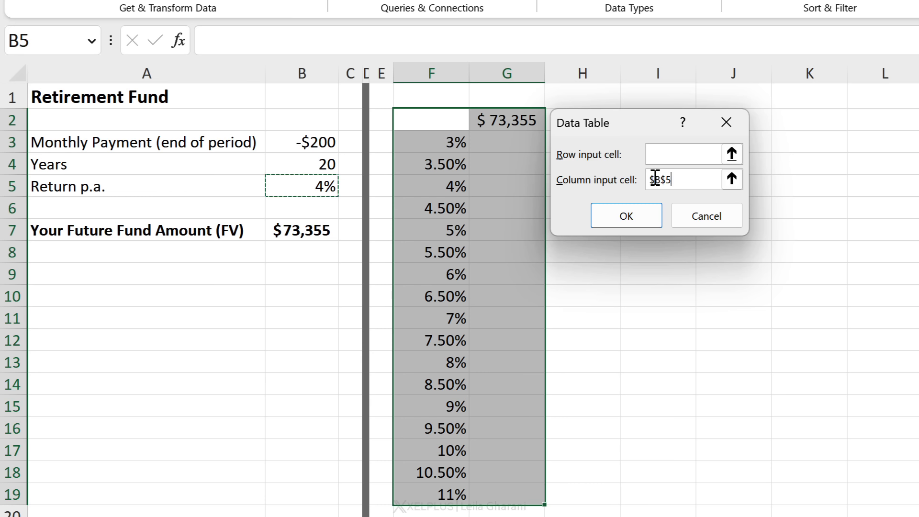
left_click(624, 215)
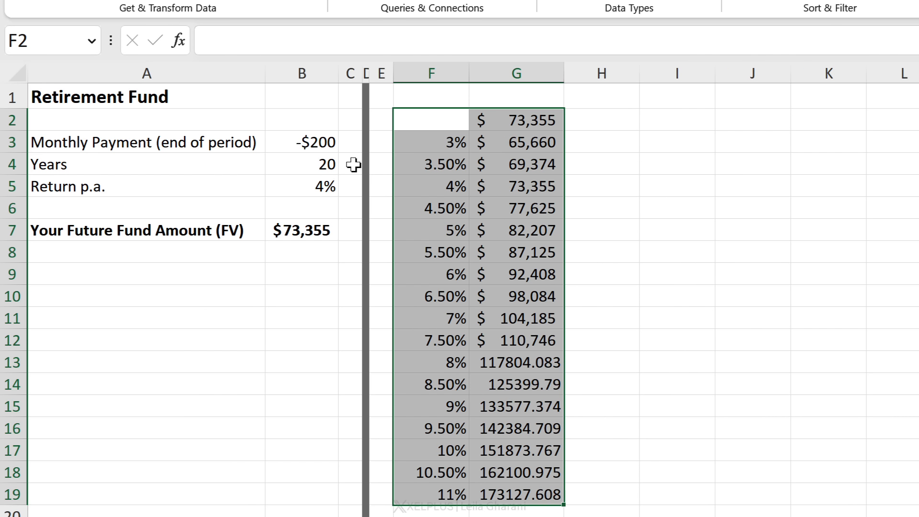
Apply dollar format to the 8% to 11% results, $117,804 to $173,128.
left_click(515, 186)
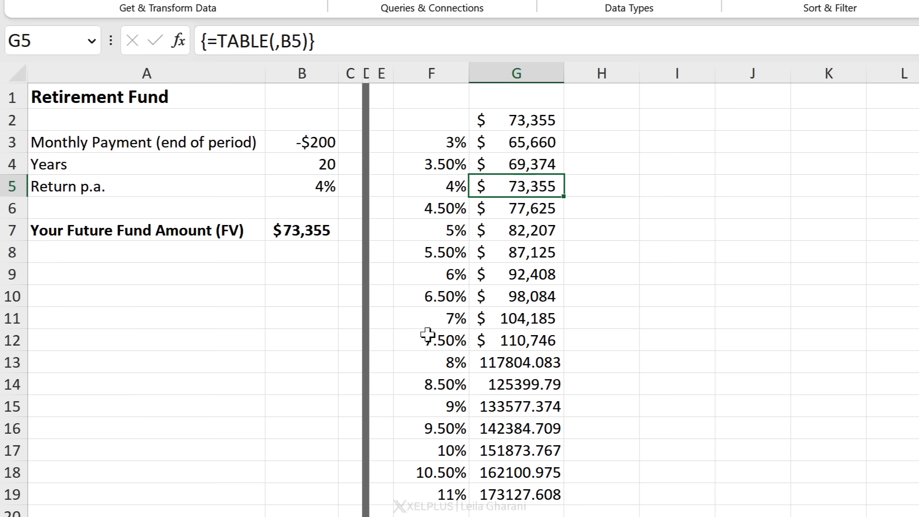
mouse_move(511, 491)
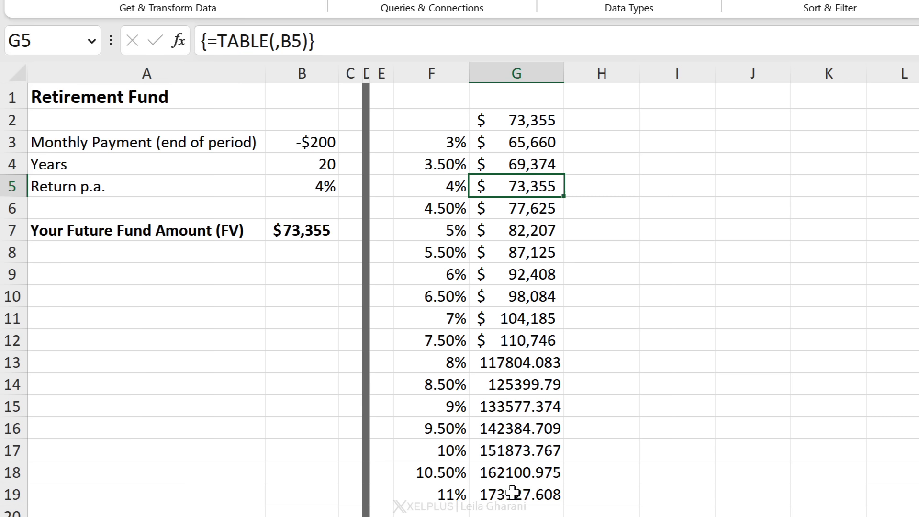
left_click(486, 331)
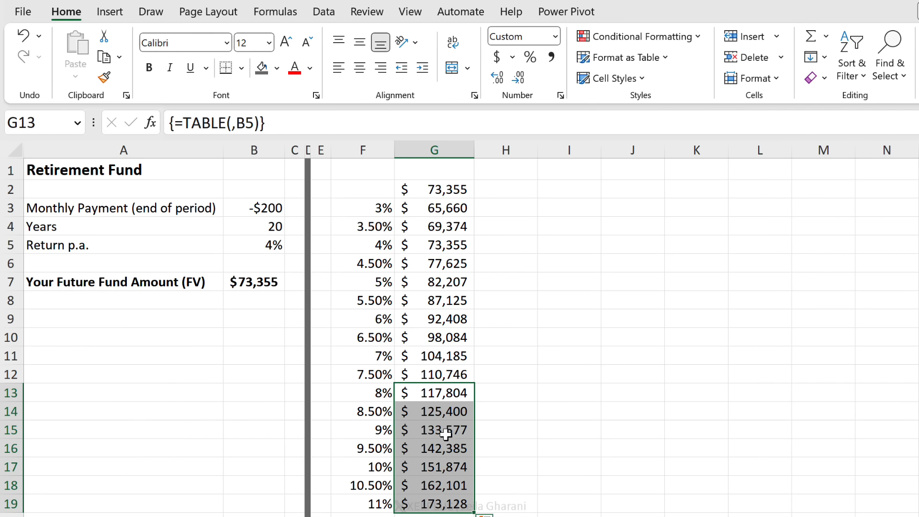
left_click(434, 392)
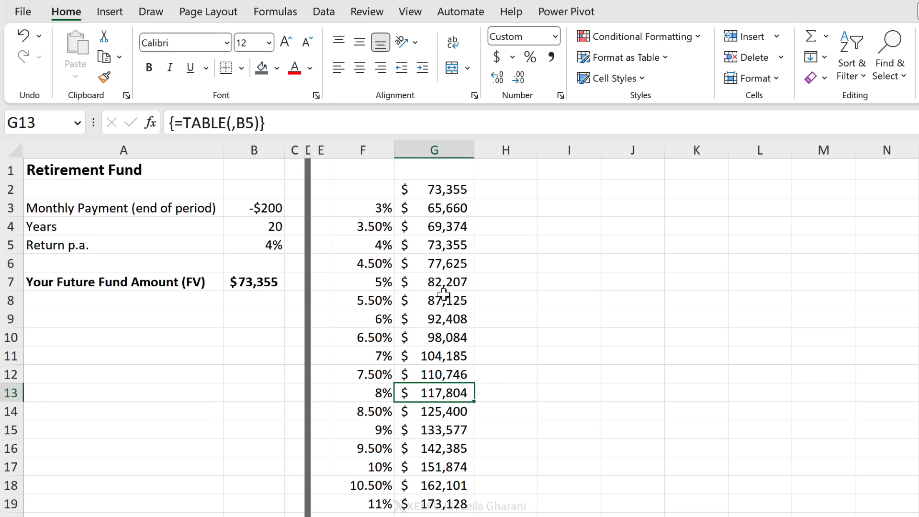
left_click(434, 188)
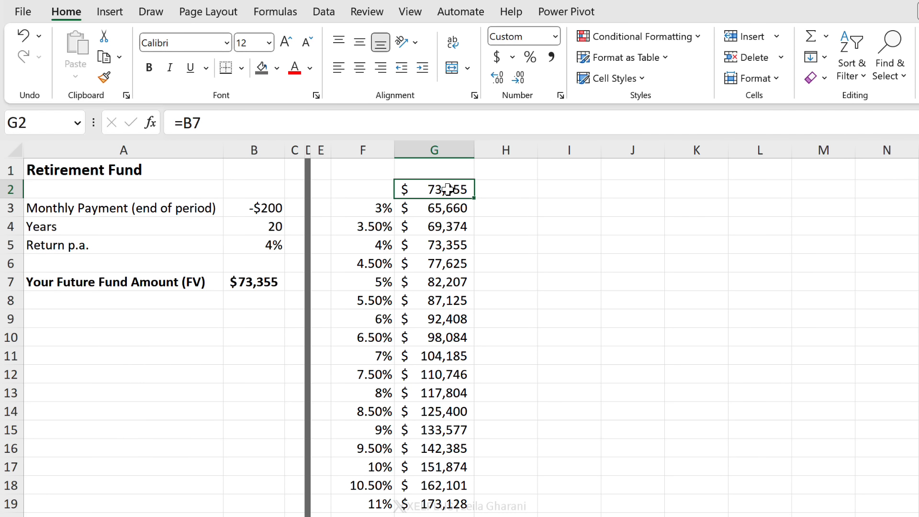
mouse_move(455, 188)
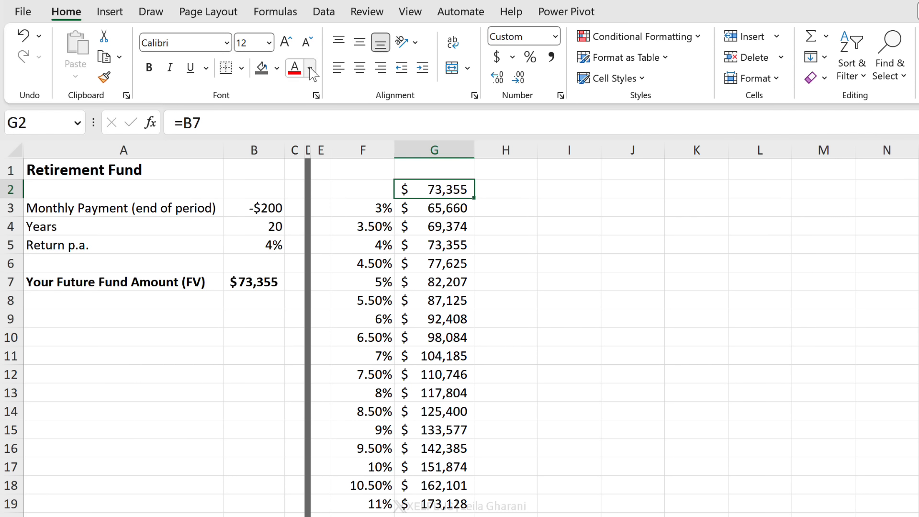
key("Delete")
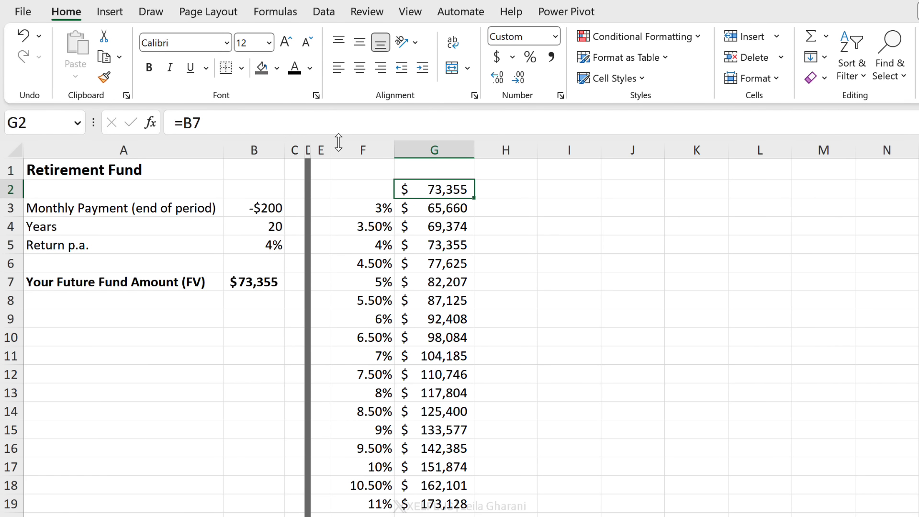
mouse_move(413, 191)
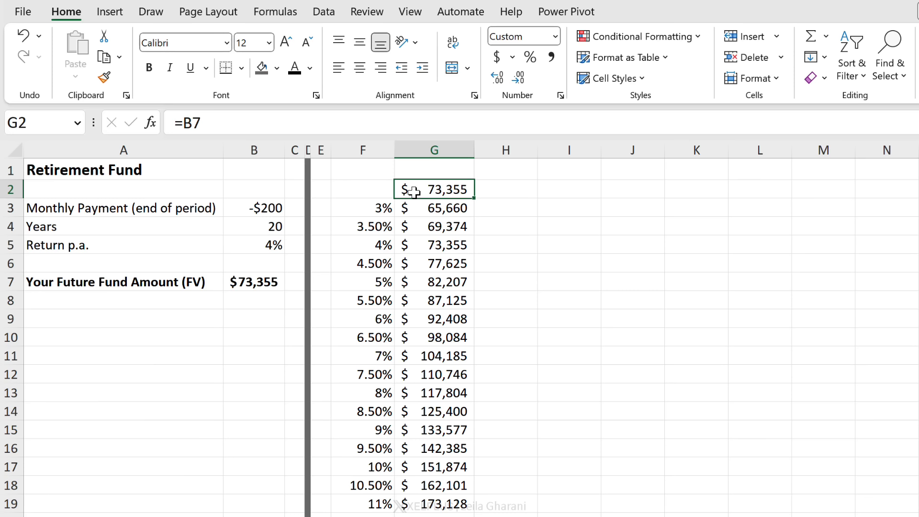
Give G2 a custom number format of just the money bag emoji in quotes.
key("ctrl+1")
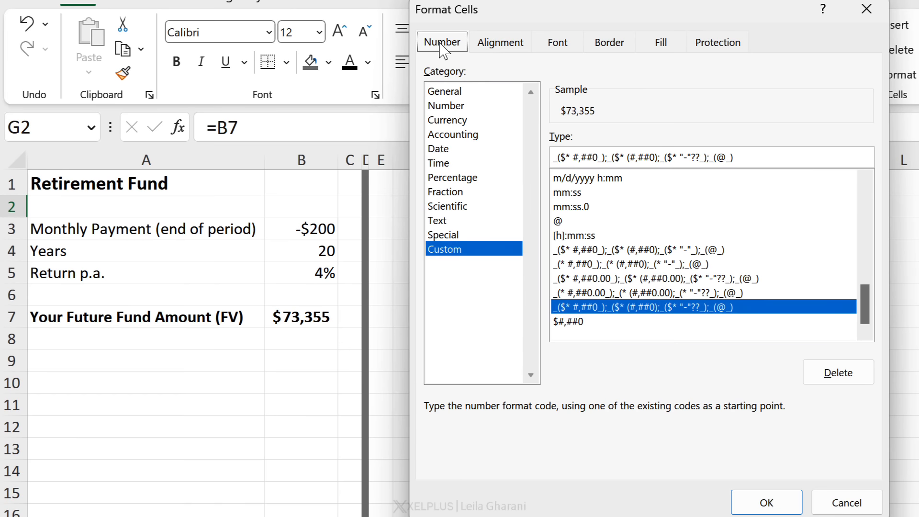
mouse_move(455, 258)
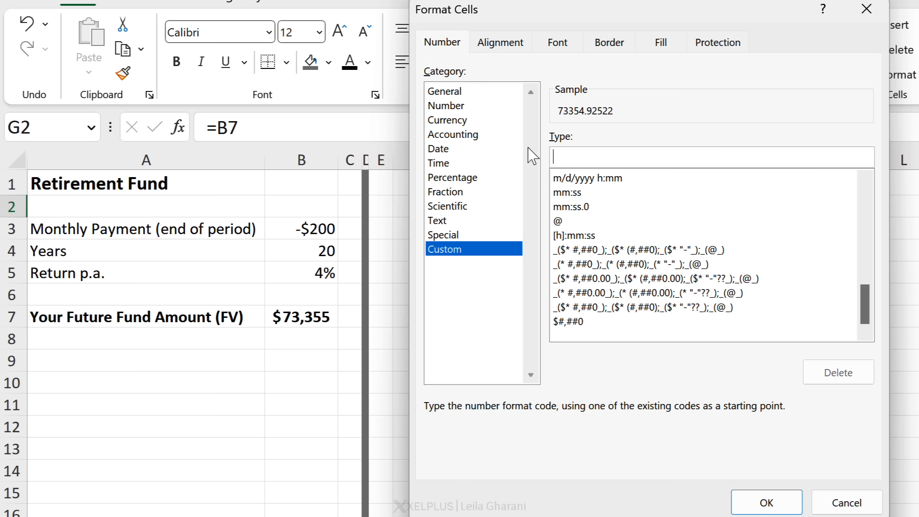
type("\"")
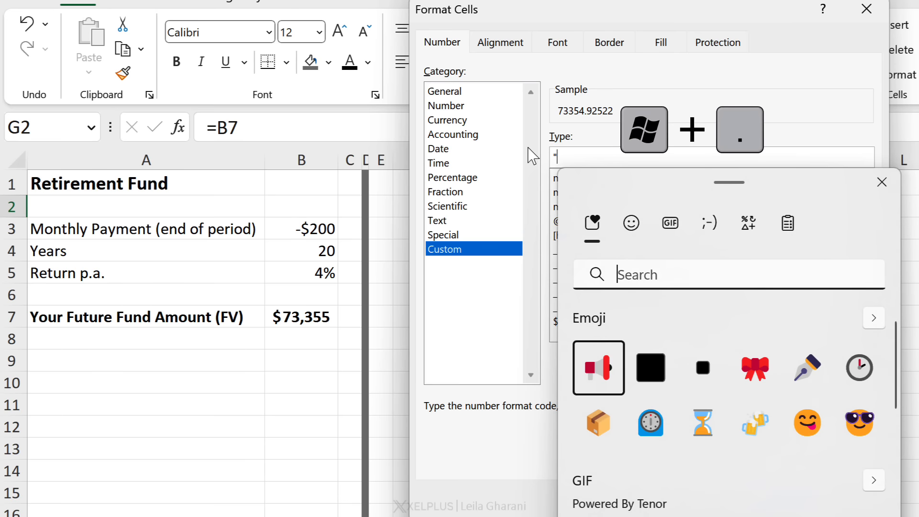
type("mone")
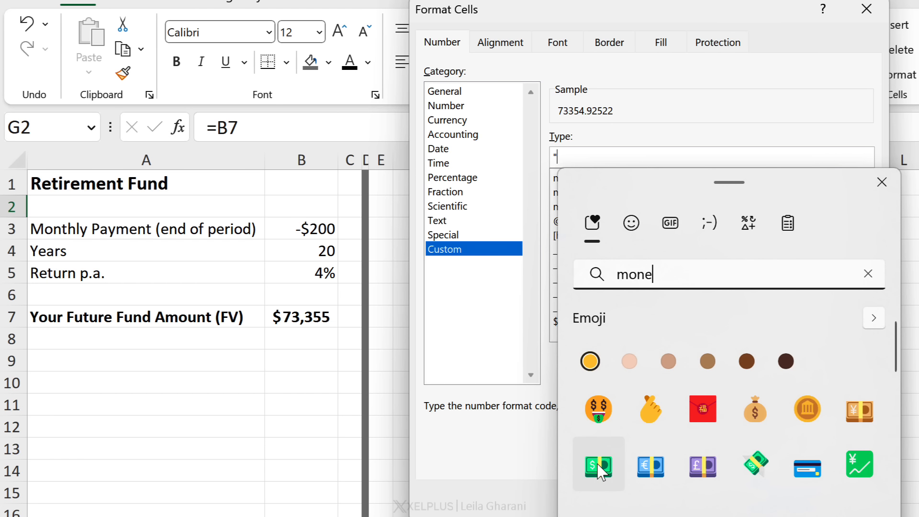
left_click(755, 409)
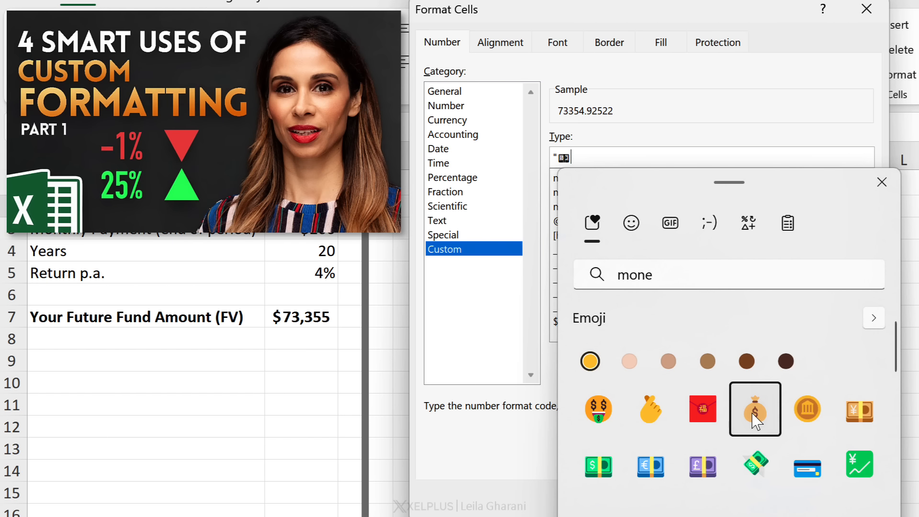
left_click(755, 408)
type("\"")
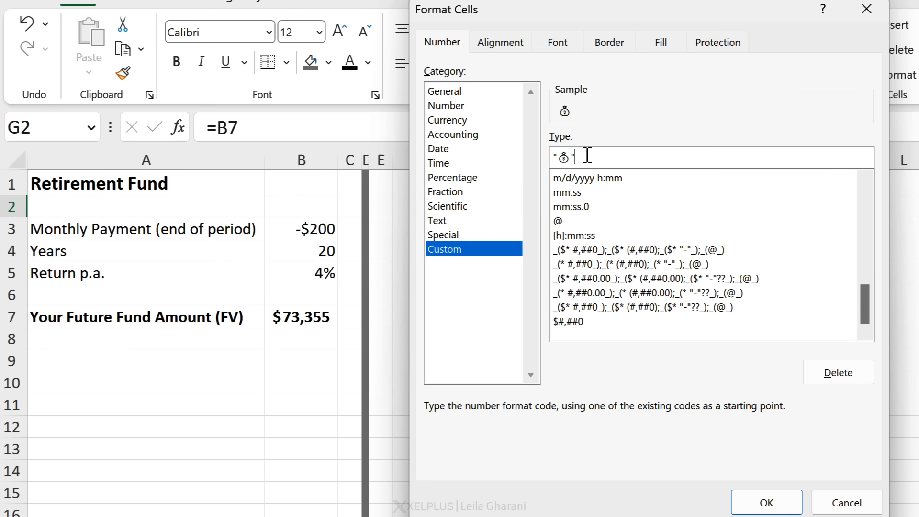
left_click(766, 502)
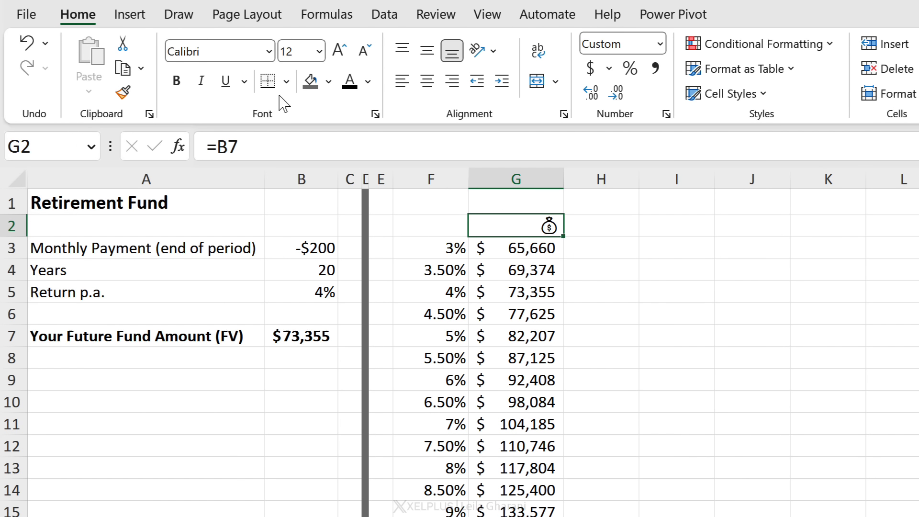
left_click(367, 81)
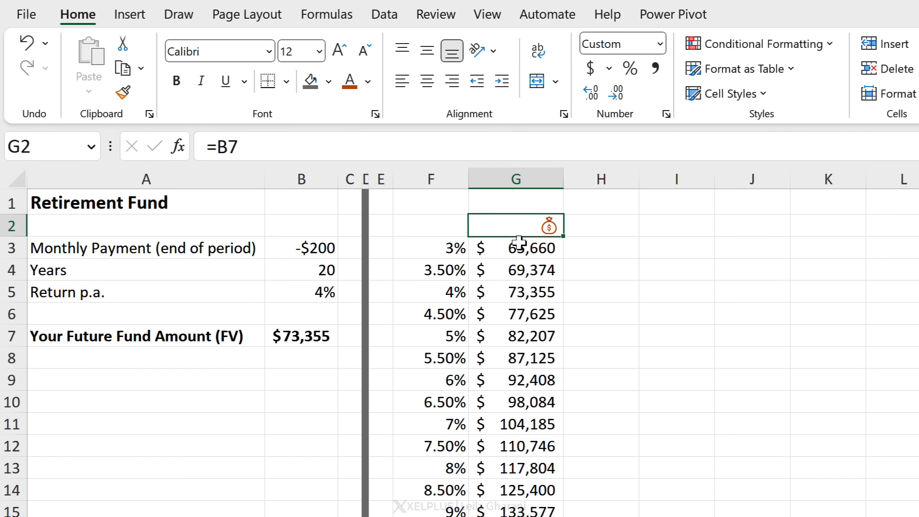
left_click(514, 247)
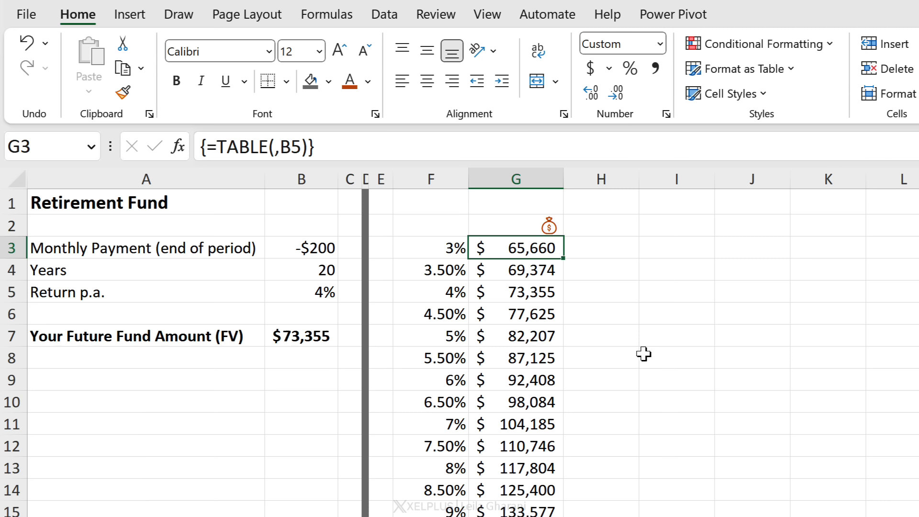
mouse_move(335, 175)
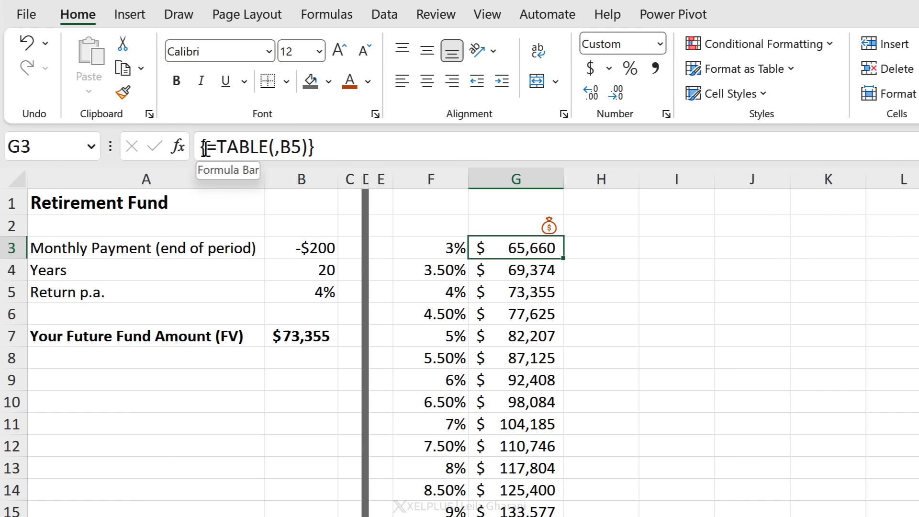
left_click(515, 335)
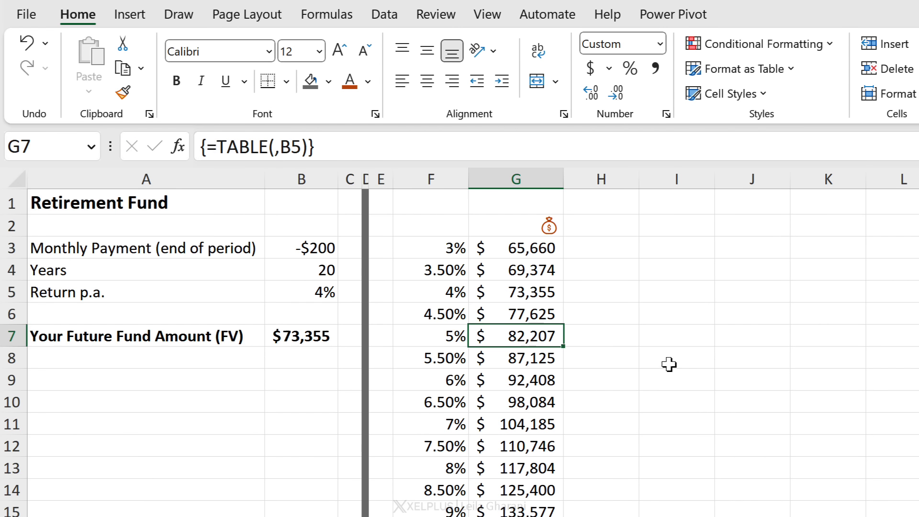
mouse_move(341, 270)
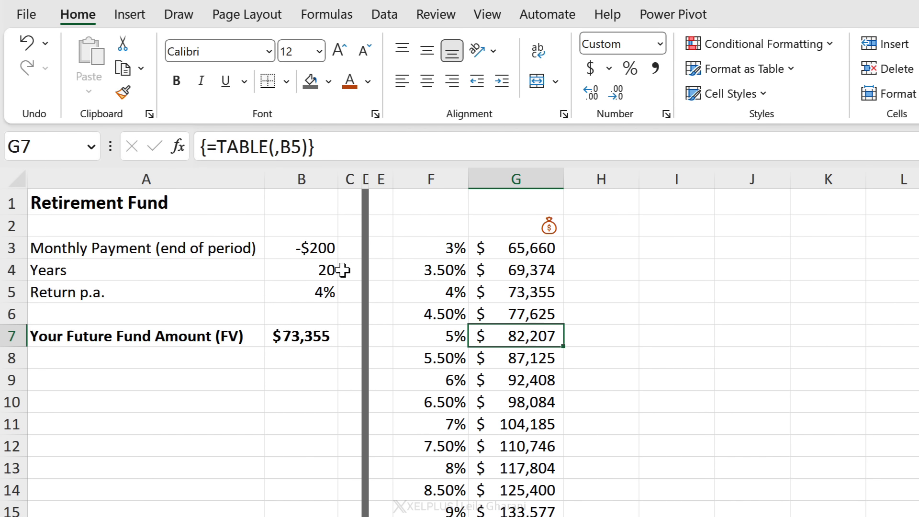
left_click(301, 269)
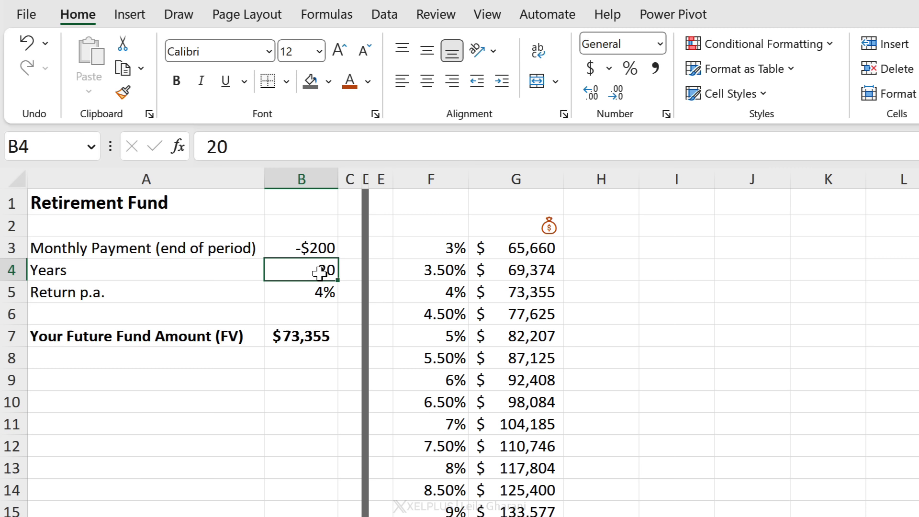
mouse_move(411, 248)
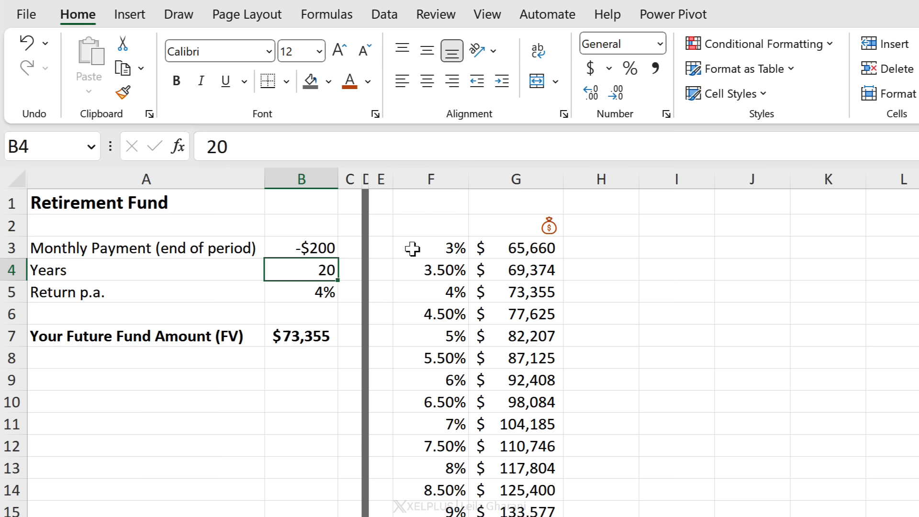
mouse_move(691, 212)
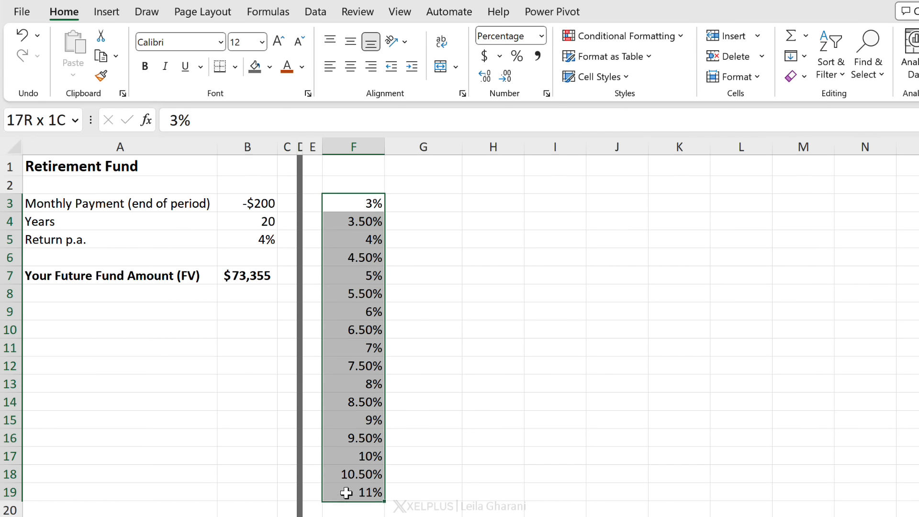
Start the 4-to-28 year row in row 2 and begin an = formula in corner cell F2.
left_click(422, 185)
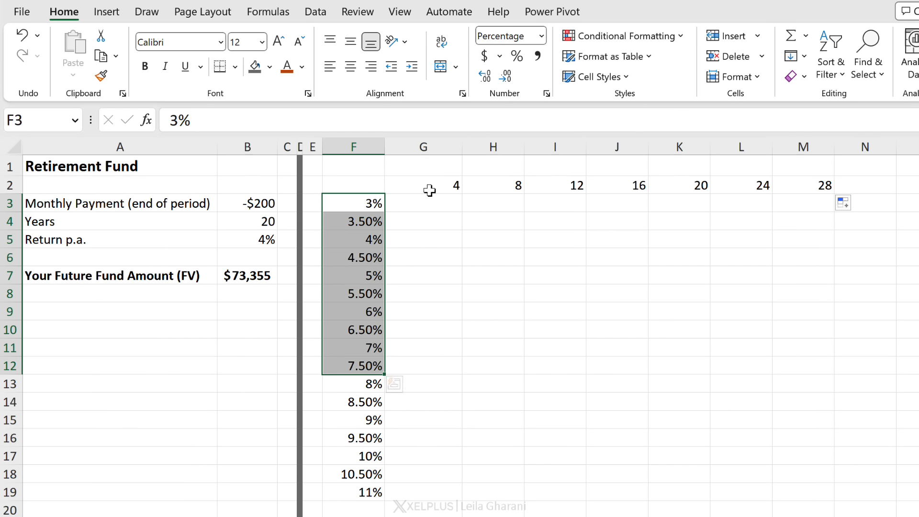
left_click(353, 185)
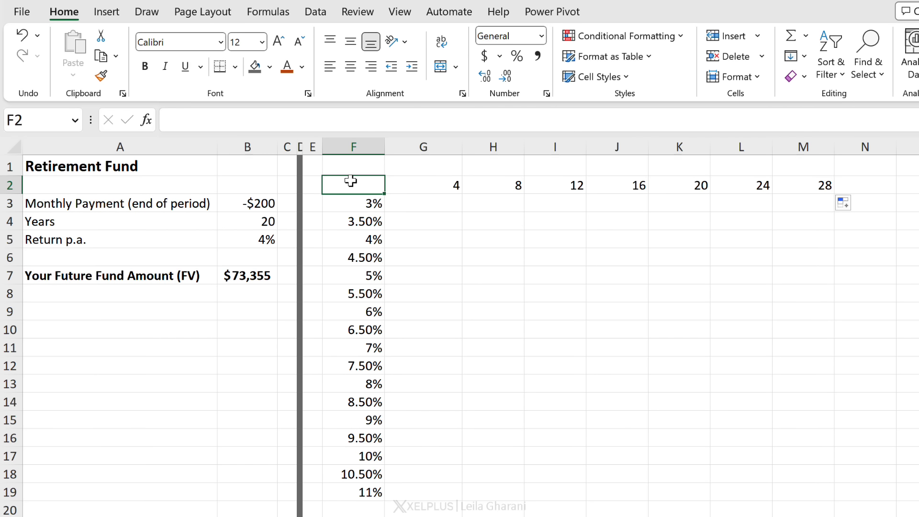
type("=B7")
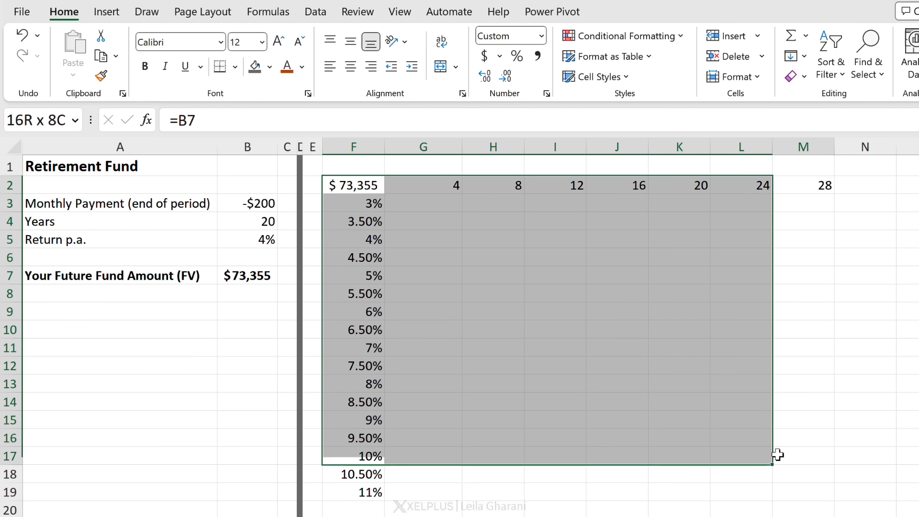
Create the F2:M19 two-way data table with row input B4 (Years) and column input B5 (Return p.a.).
left_click(307, 11)
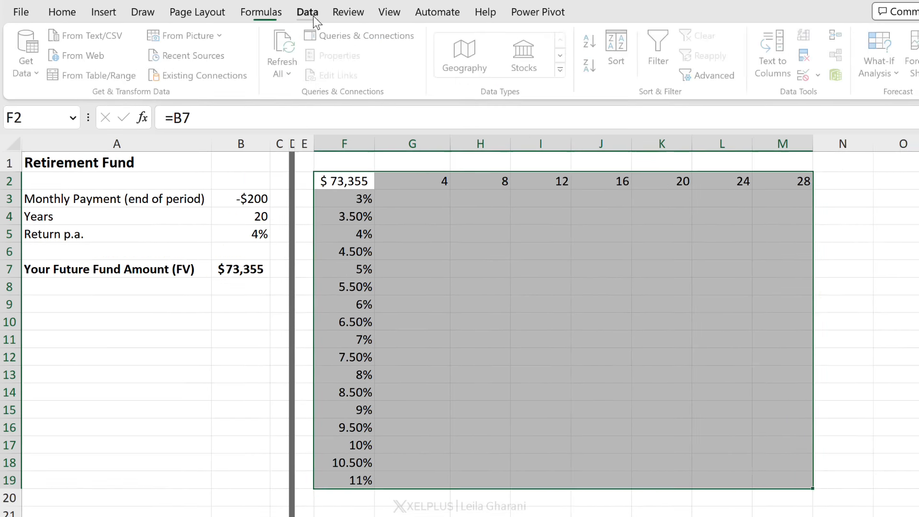
left_click(792, 52)
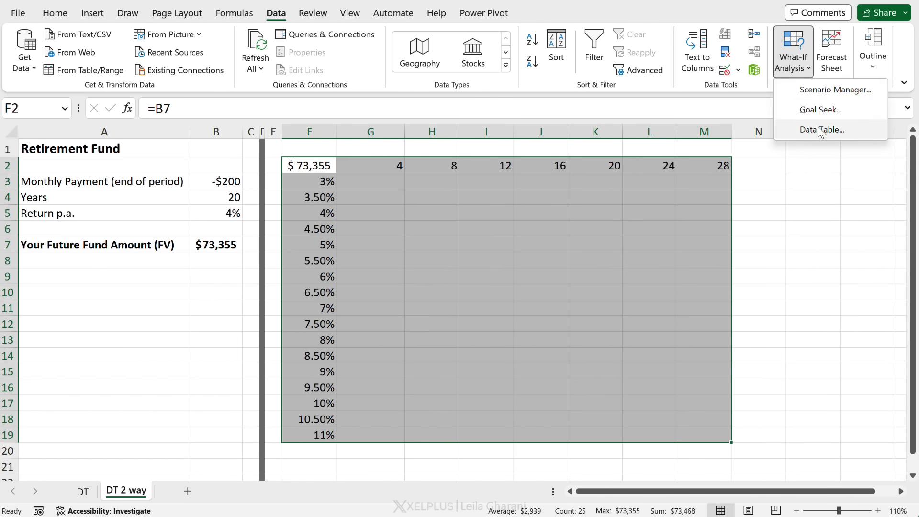
left_click(822, 129)
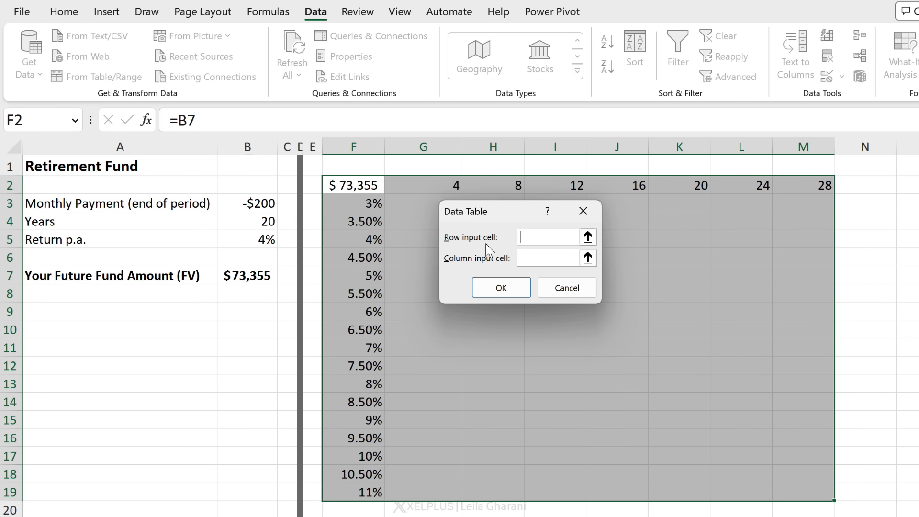
mouse_move(436, 182)
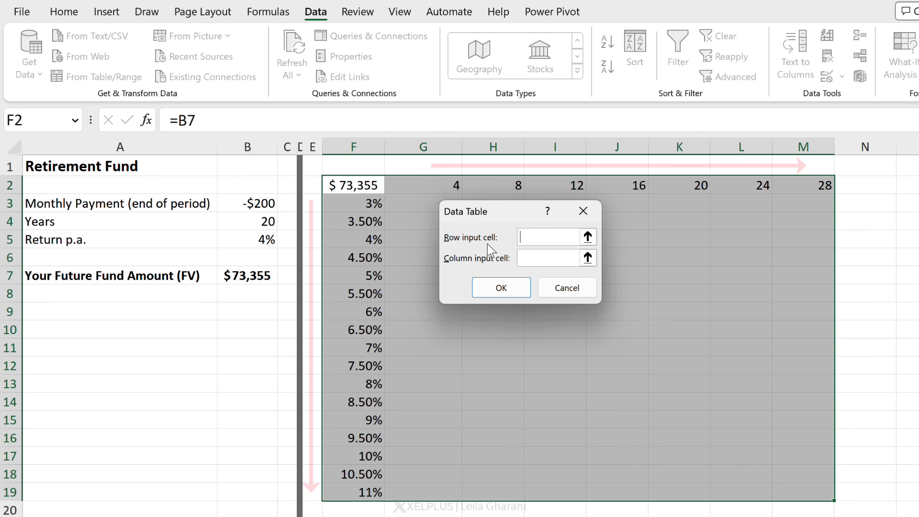
left_click(547, 237)
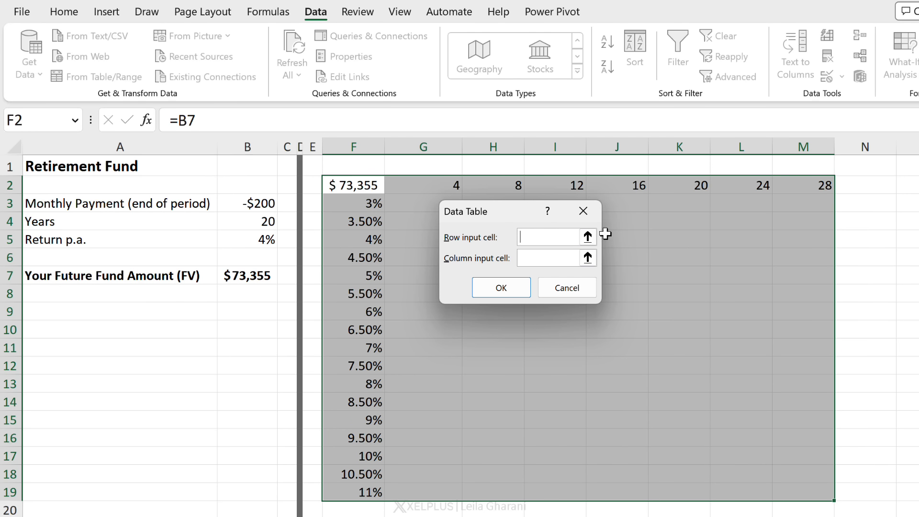
mouse_move(178, 208)
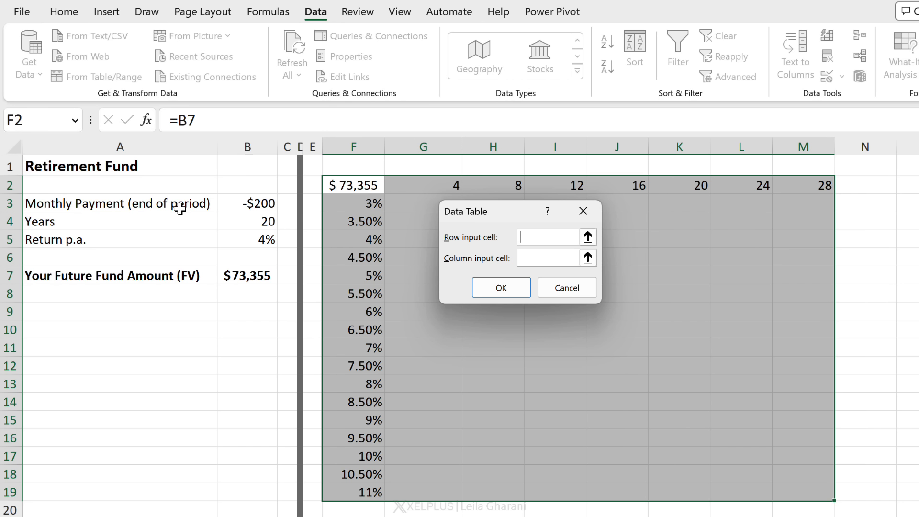
mouse_move(288, 182)
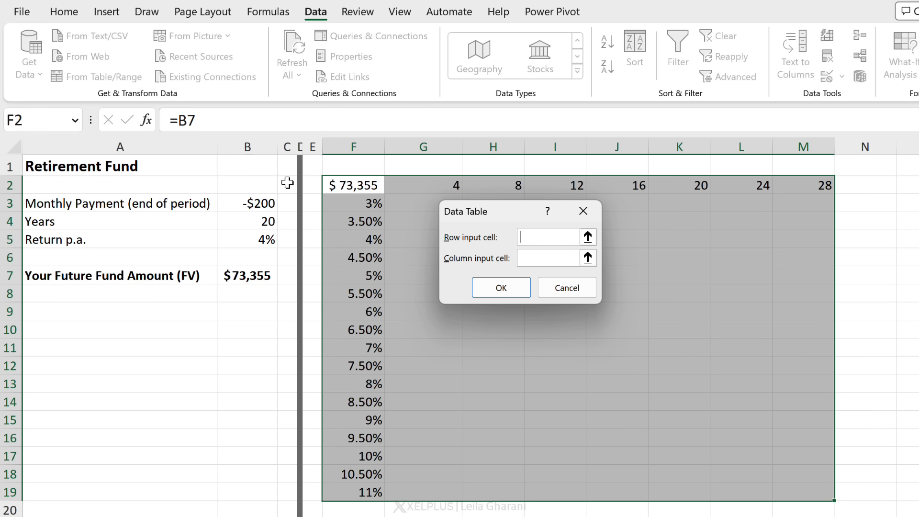
left_click(247, 221)
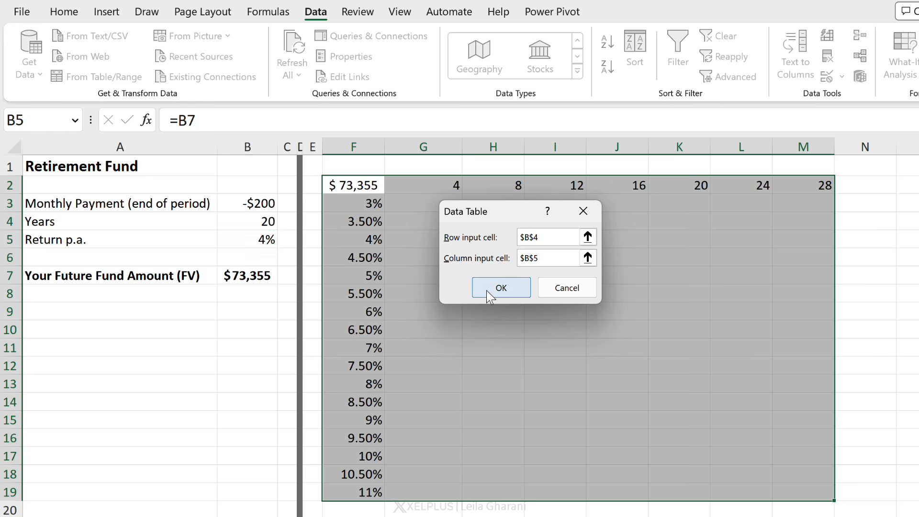
left_click(500, 288)
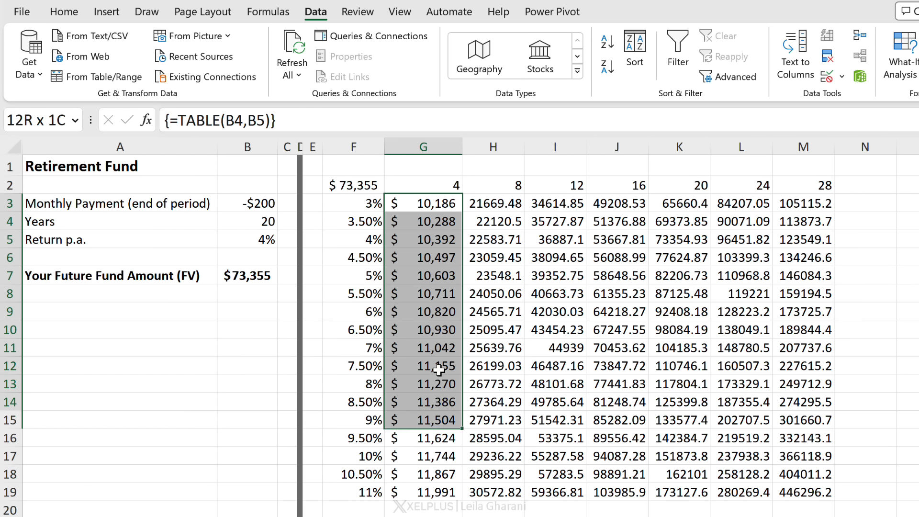
Copy column G's dollar formatting onto the remaining results H3:M19 with Format Painter.
left_click(423, 203)
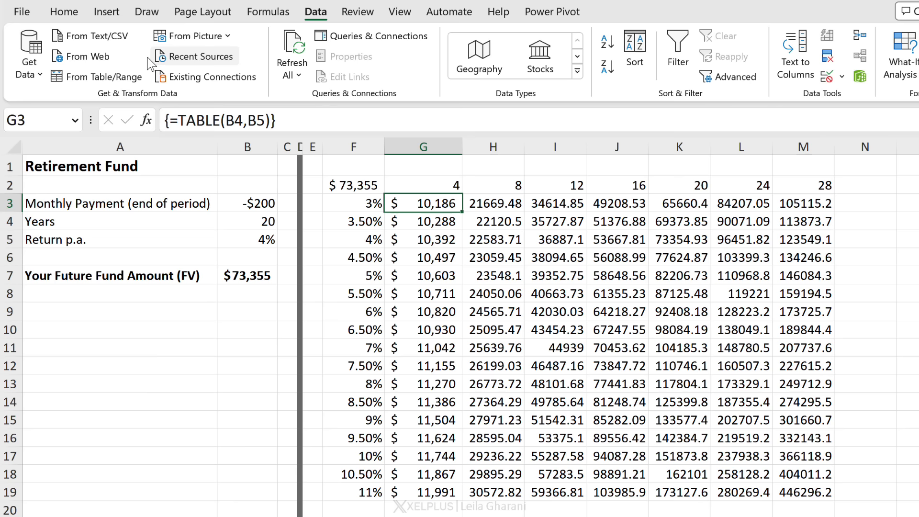
left_click(63, 11)
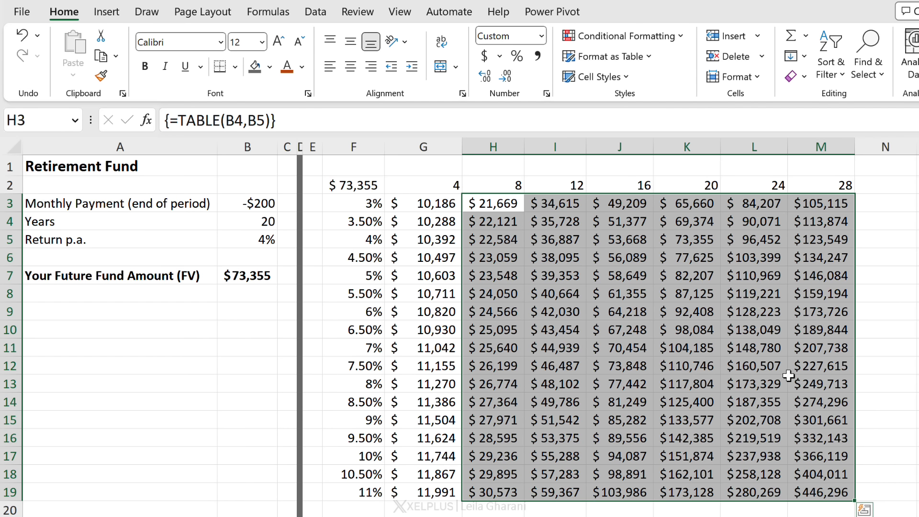
mouse_move(731, 263)
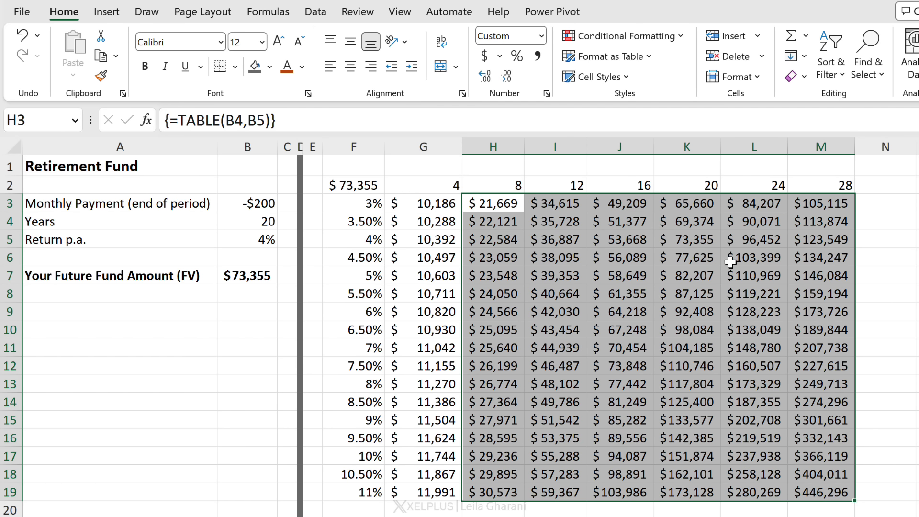
left_click(352, 203)
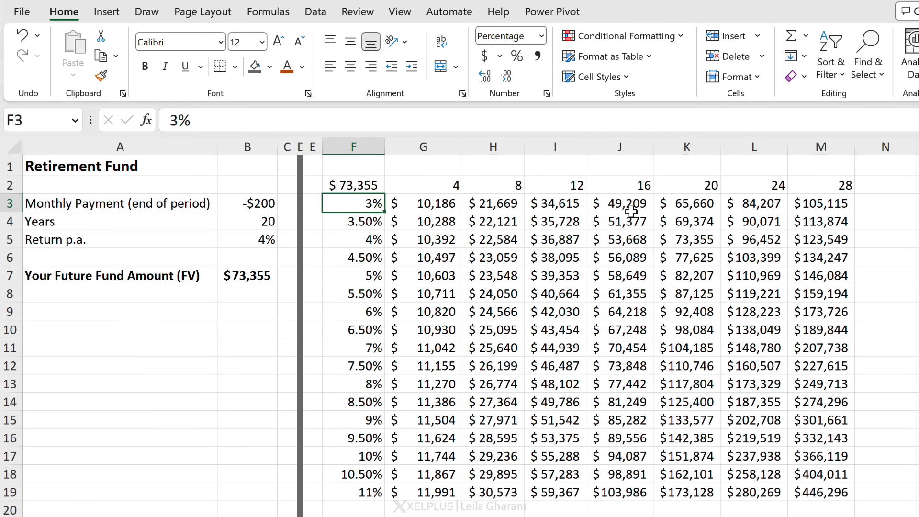
left_click(619, 203)
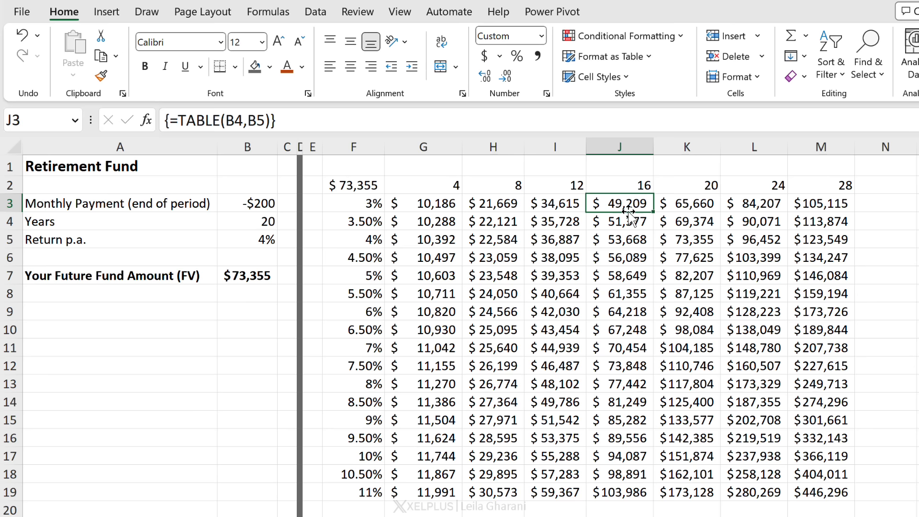
mouse_move(640, 342)
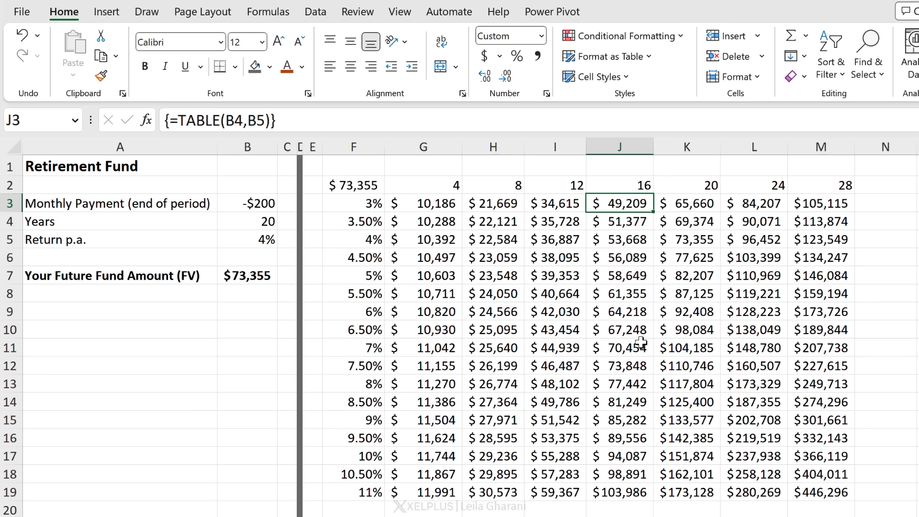
Check the 11%, 16-year result, then visit the DT sheet and return to DT 2 way.
left_click(545, 435)
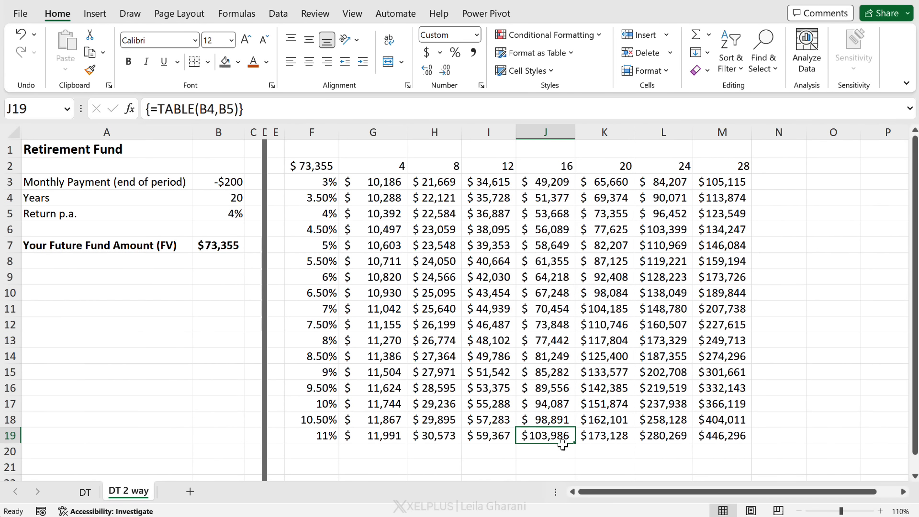
mouse_move(564, 446)
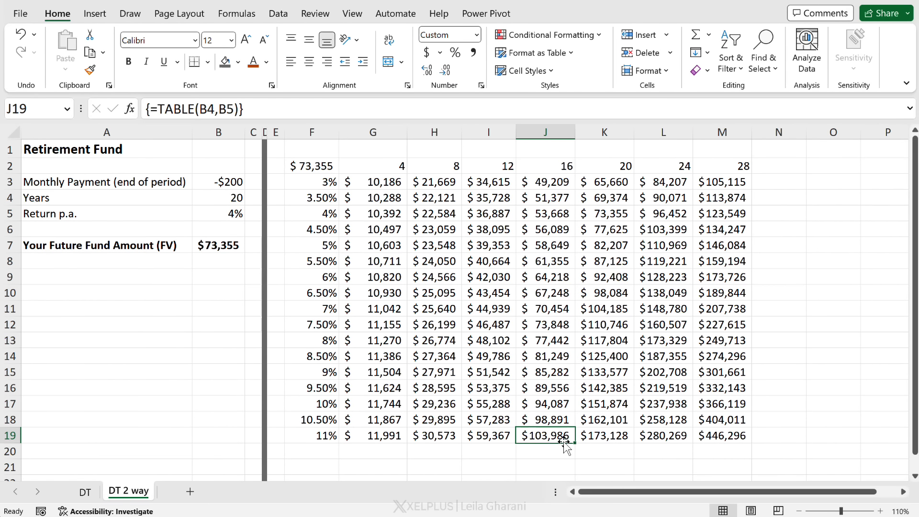
left_click(311, 166)
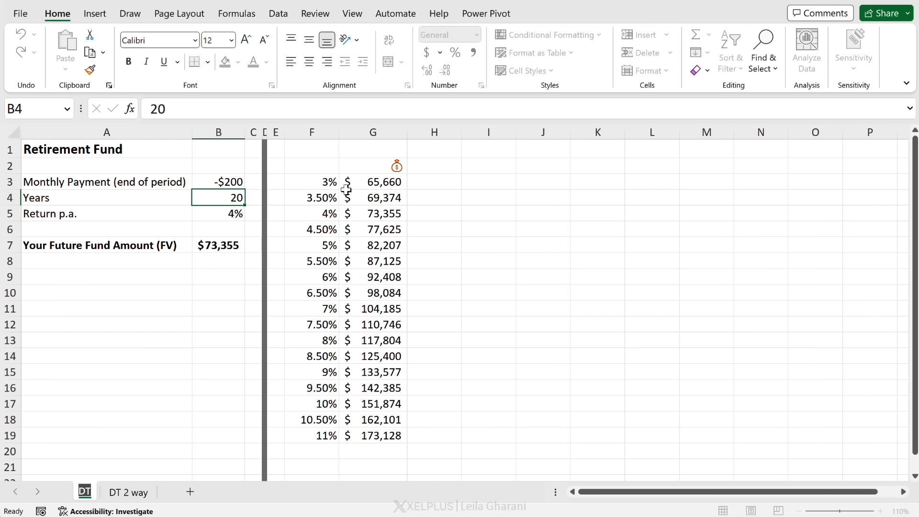
left_click(89, 71)
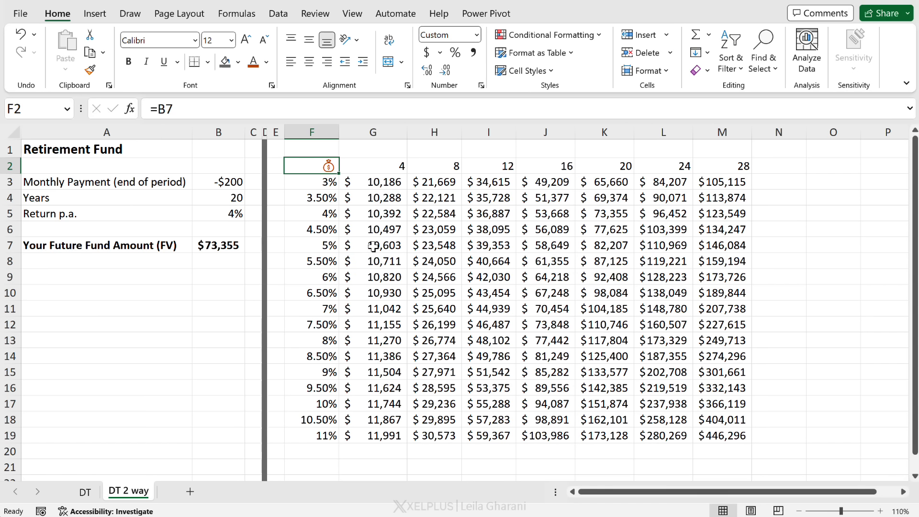
mouse_move(402, 161)
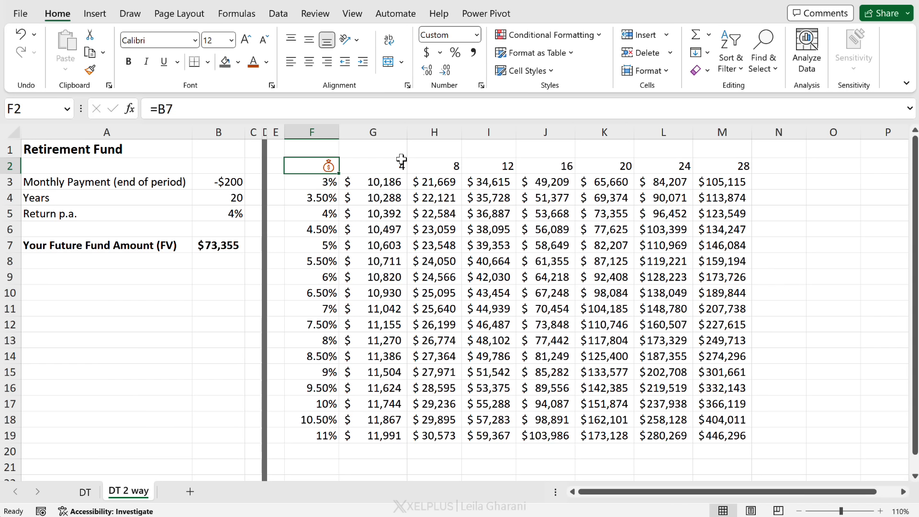
mouse_move(398, 160)
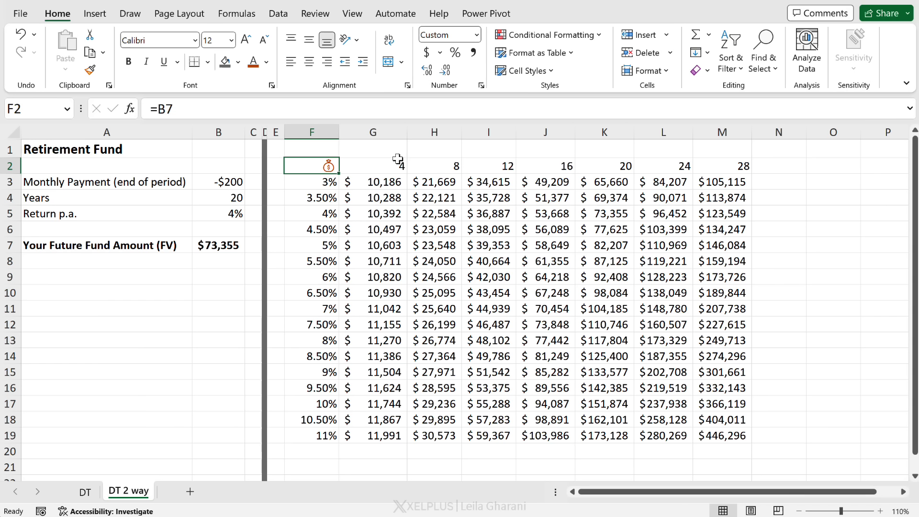
mouse_move(380, 150)
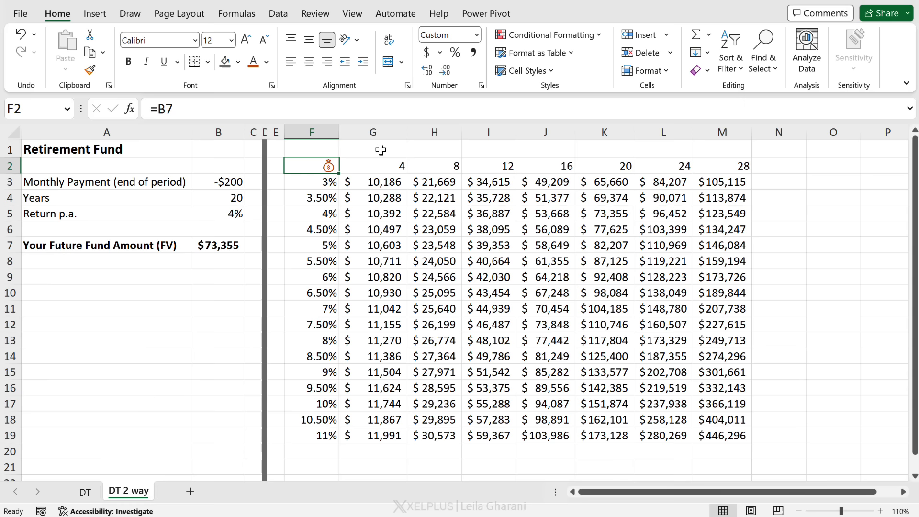
left_click(236, 13)
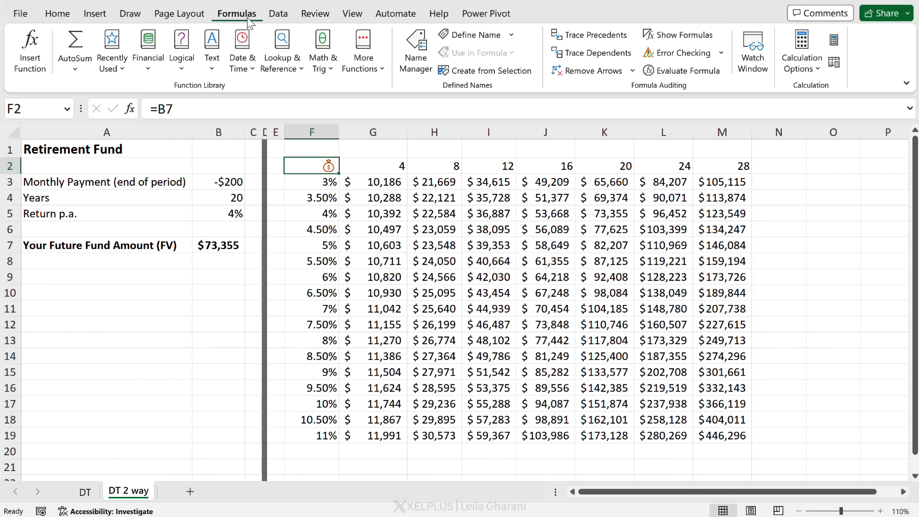
left_click(800, 52)
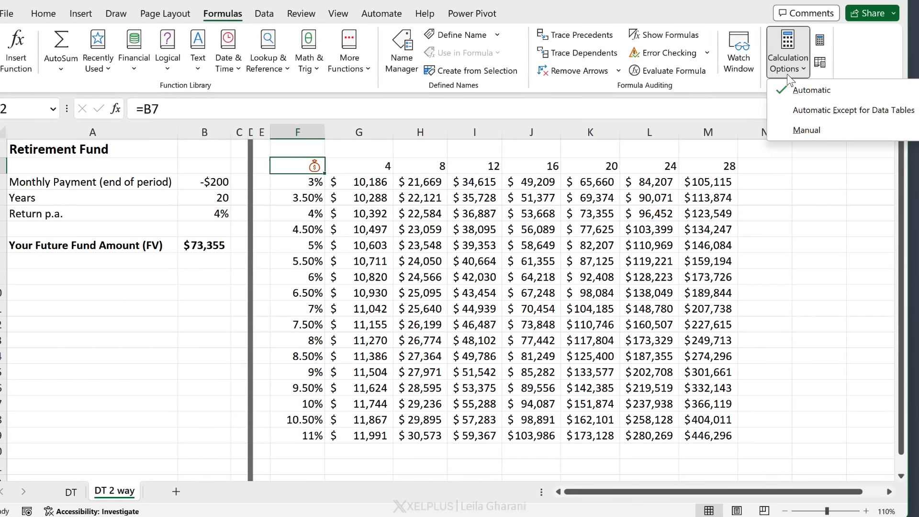
mouse_move(852, 111)
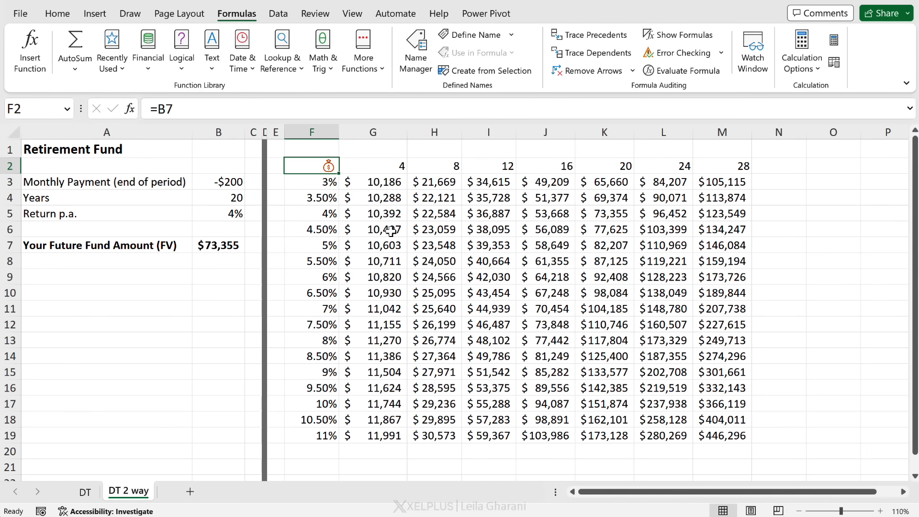
left_click(373, 230)
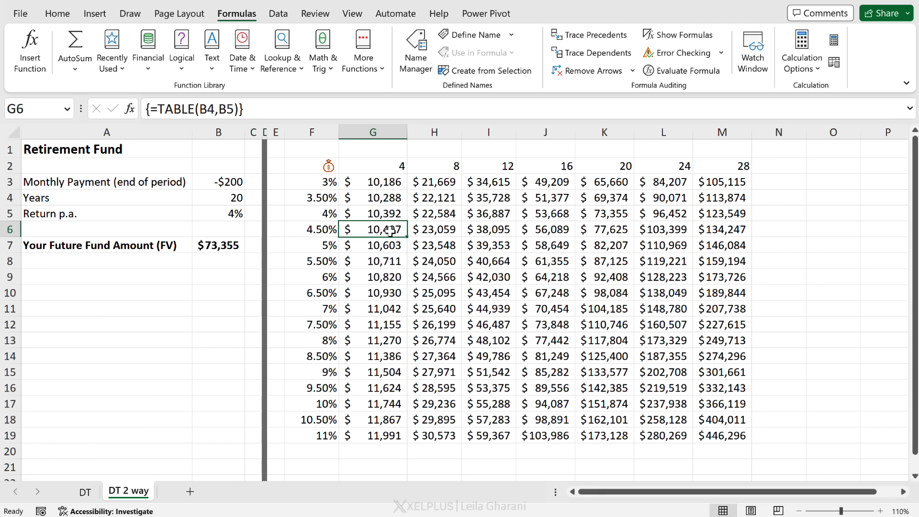
key("f9")
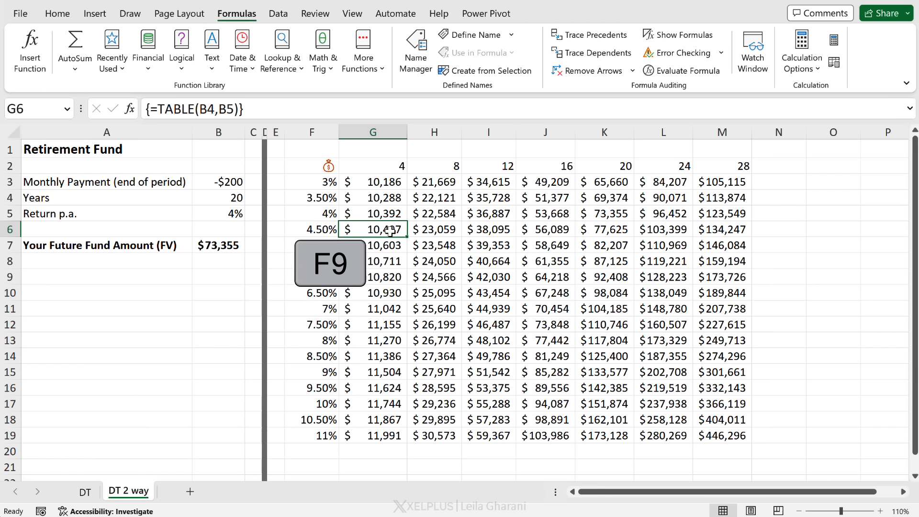